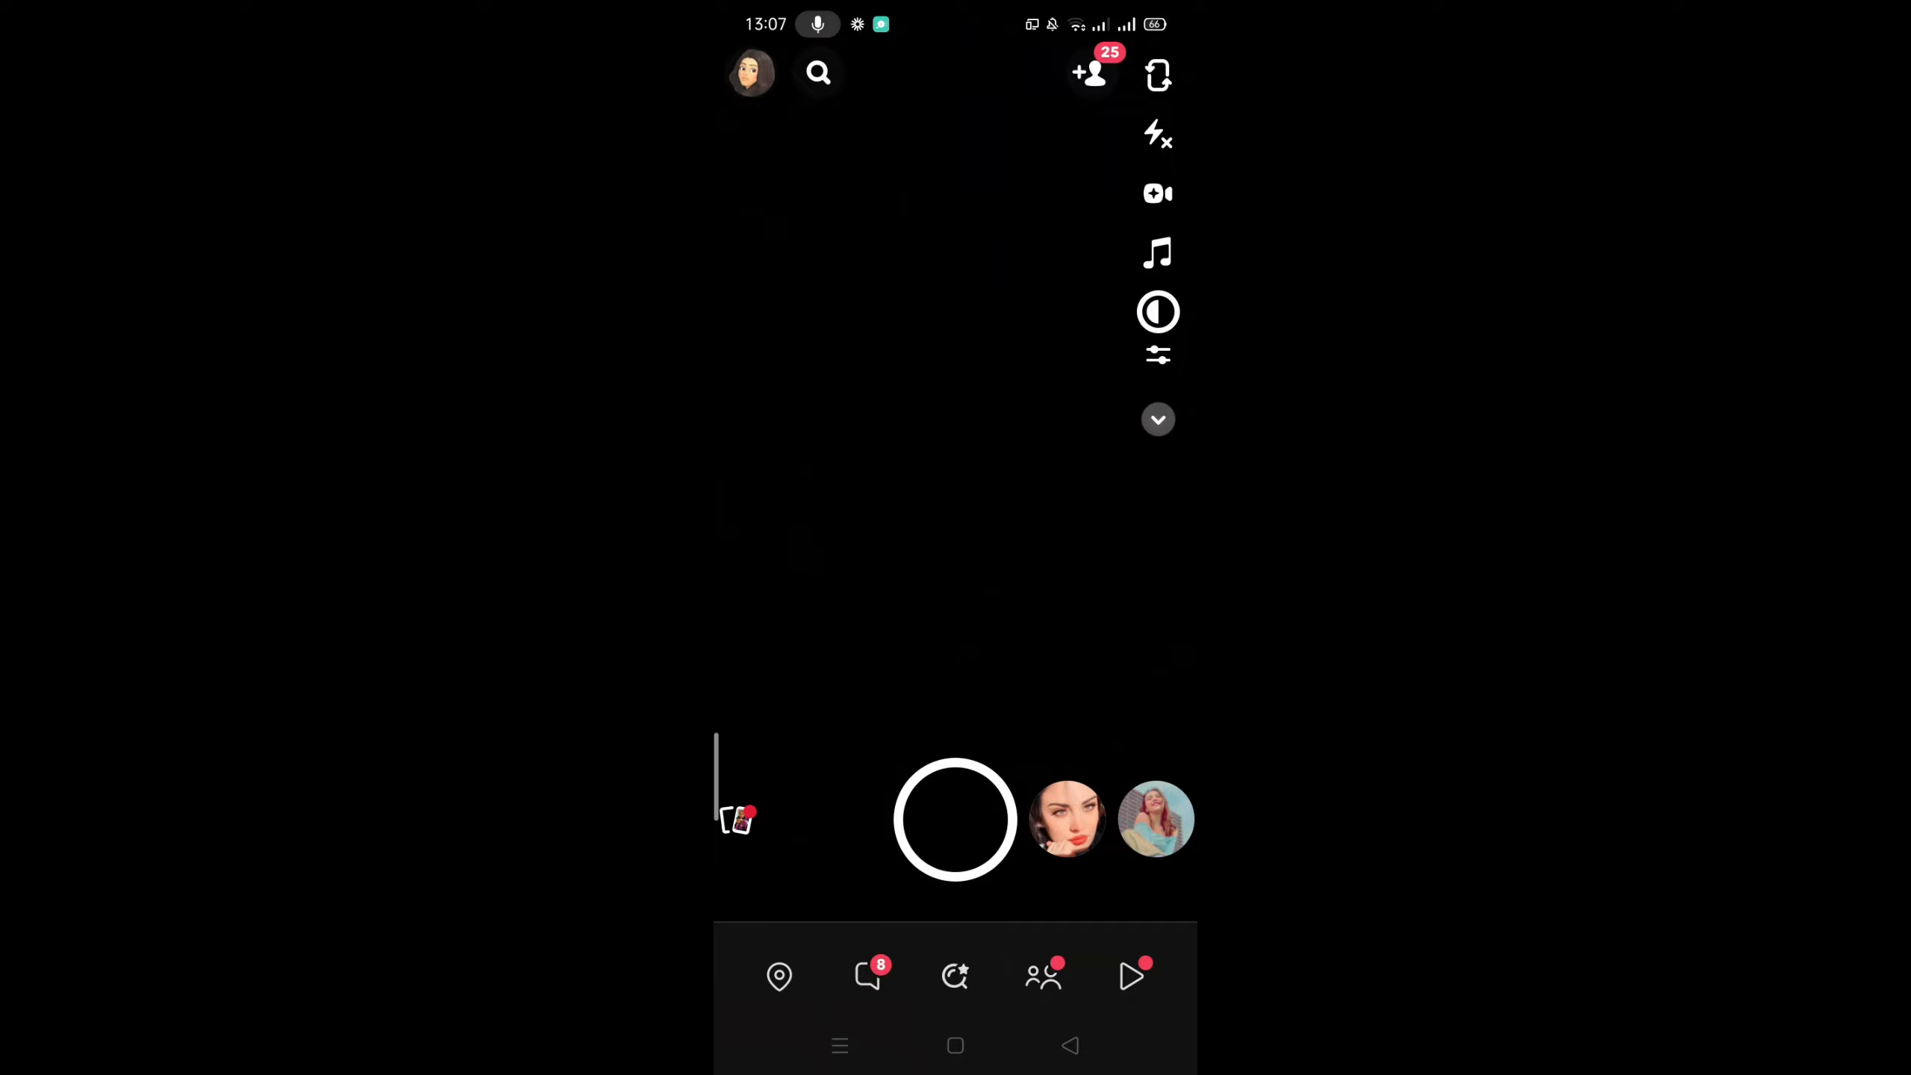
Step: Go to your profile page and scroll down to the My Stories section
left_click(751, 74)
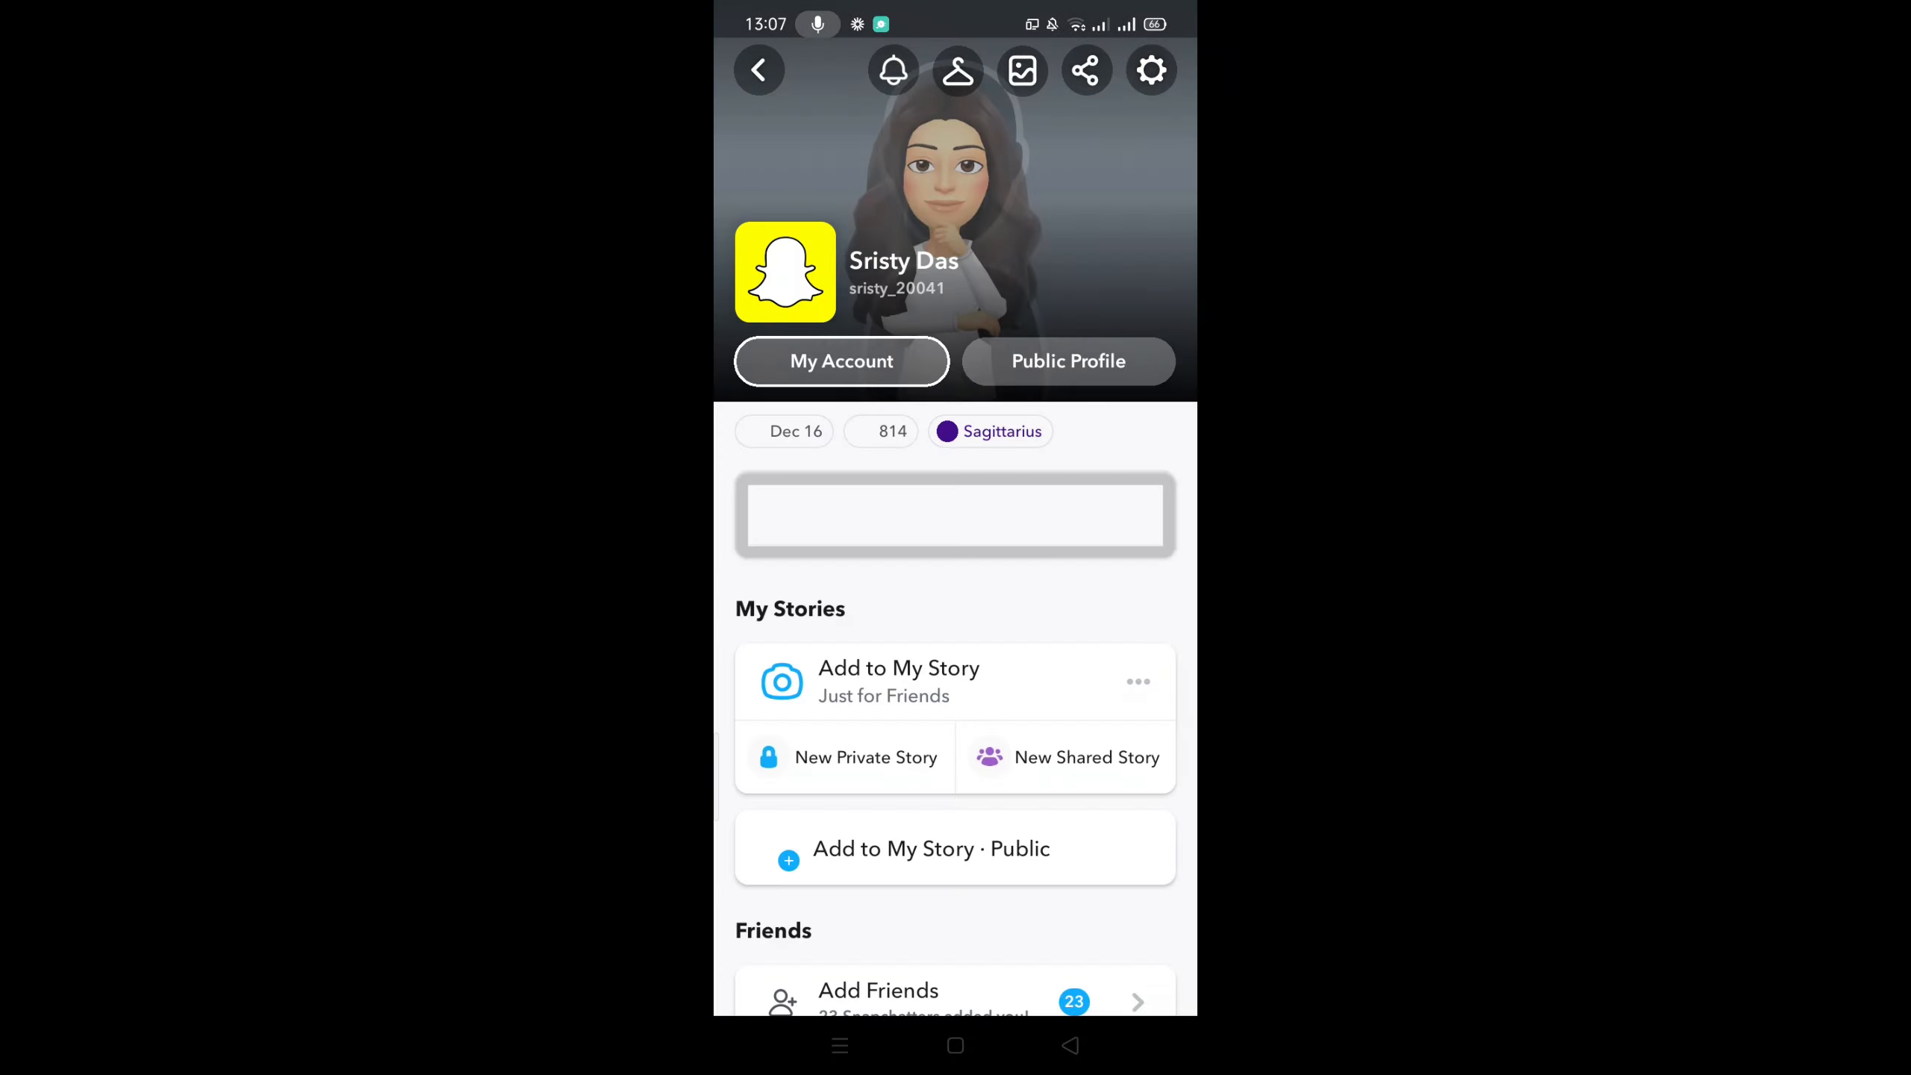
scroll("down", 3)
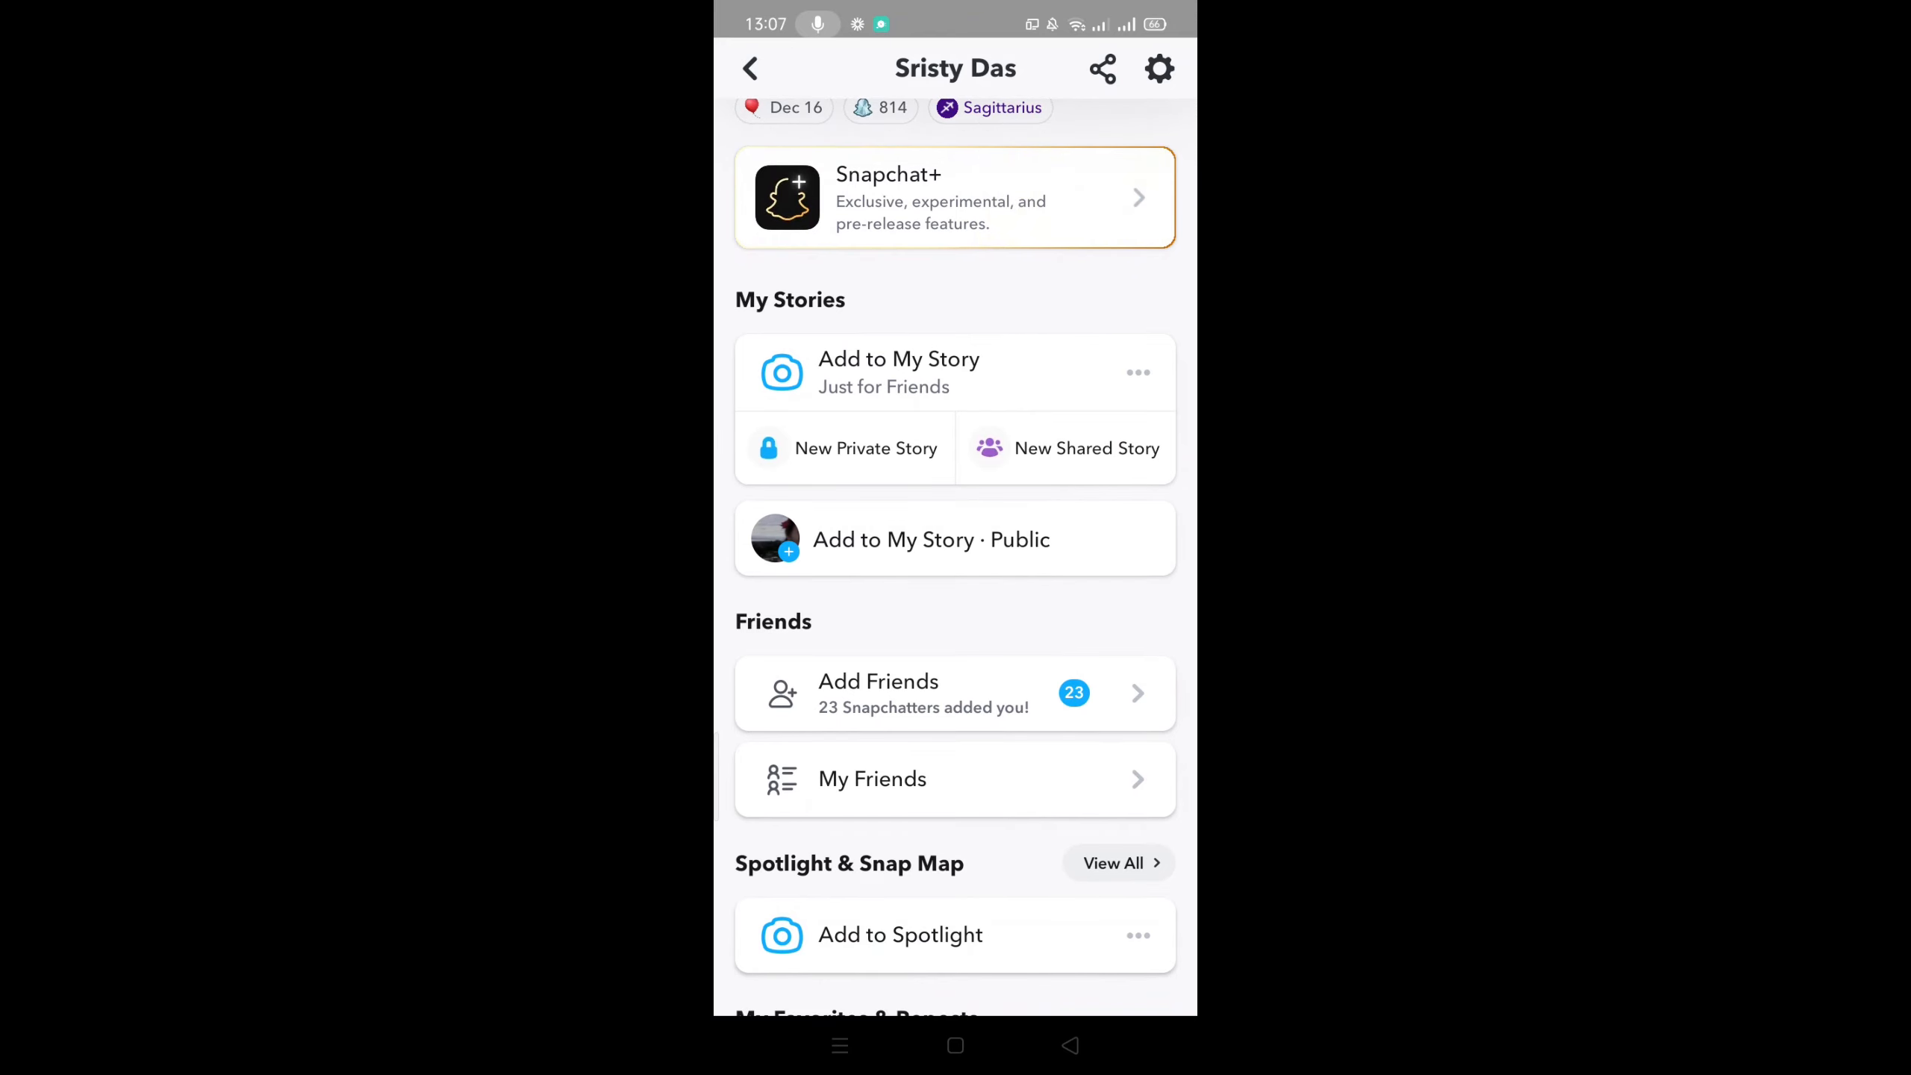
left_click(866, 447)
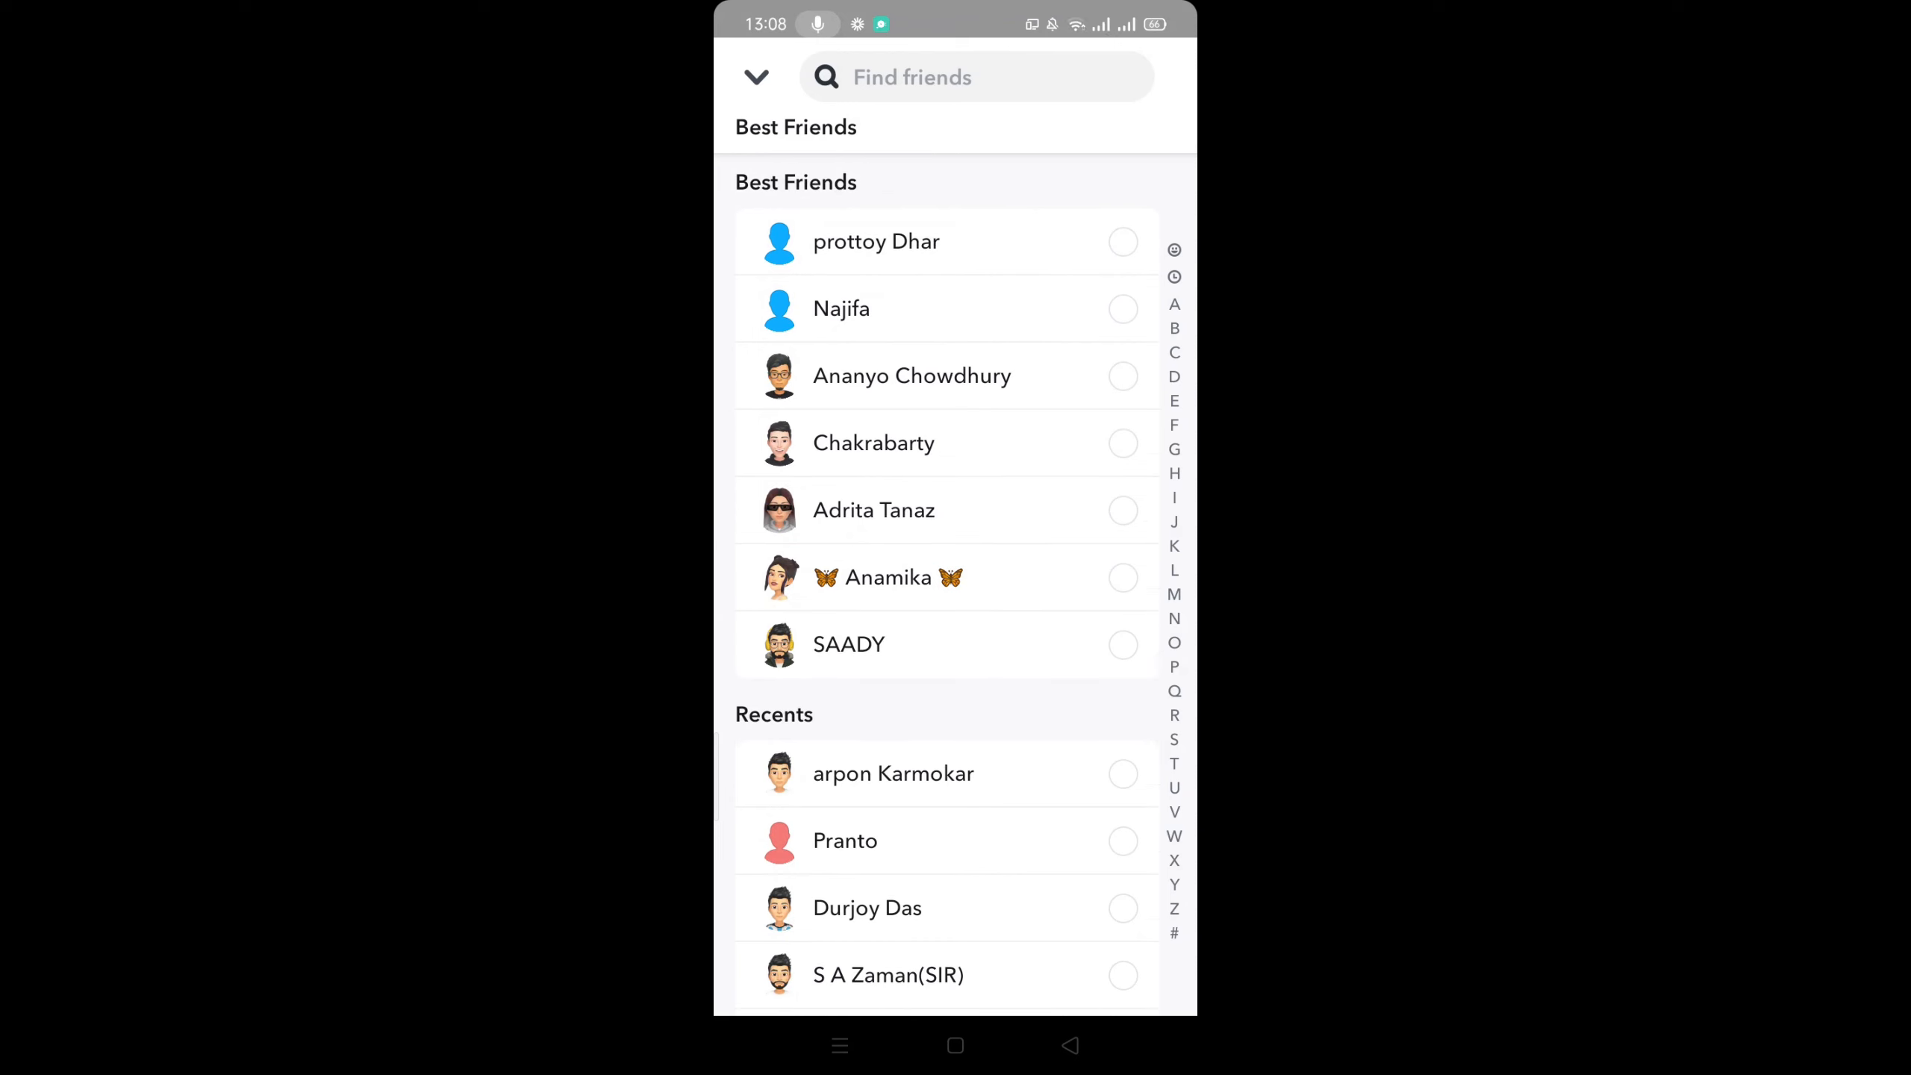
left_click(1122, 309)
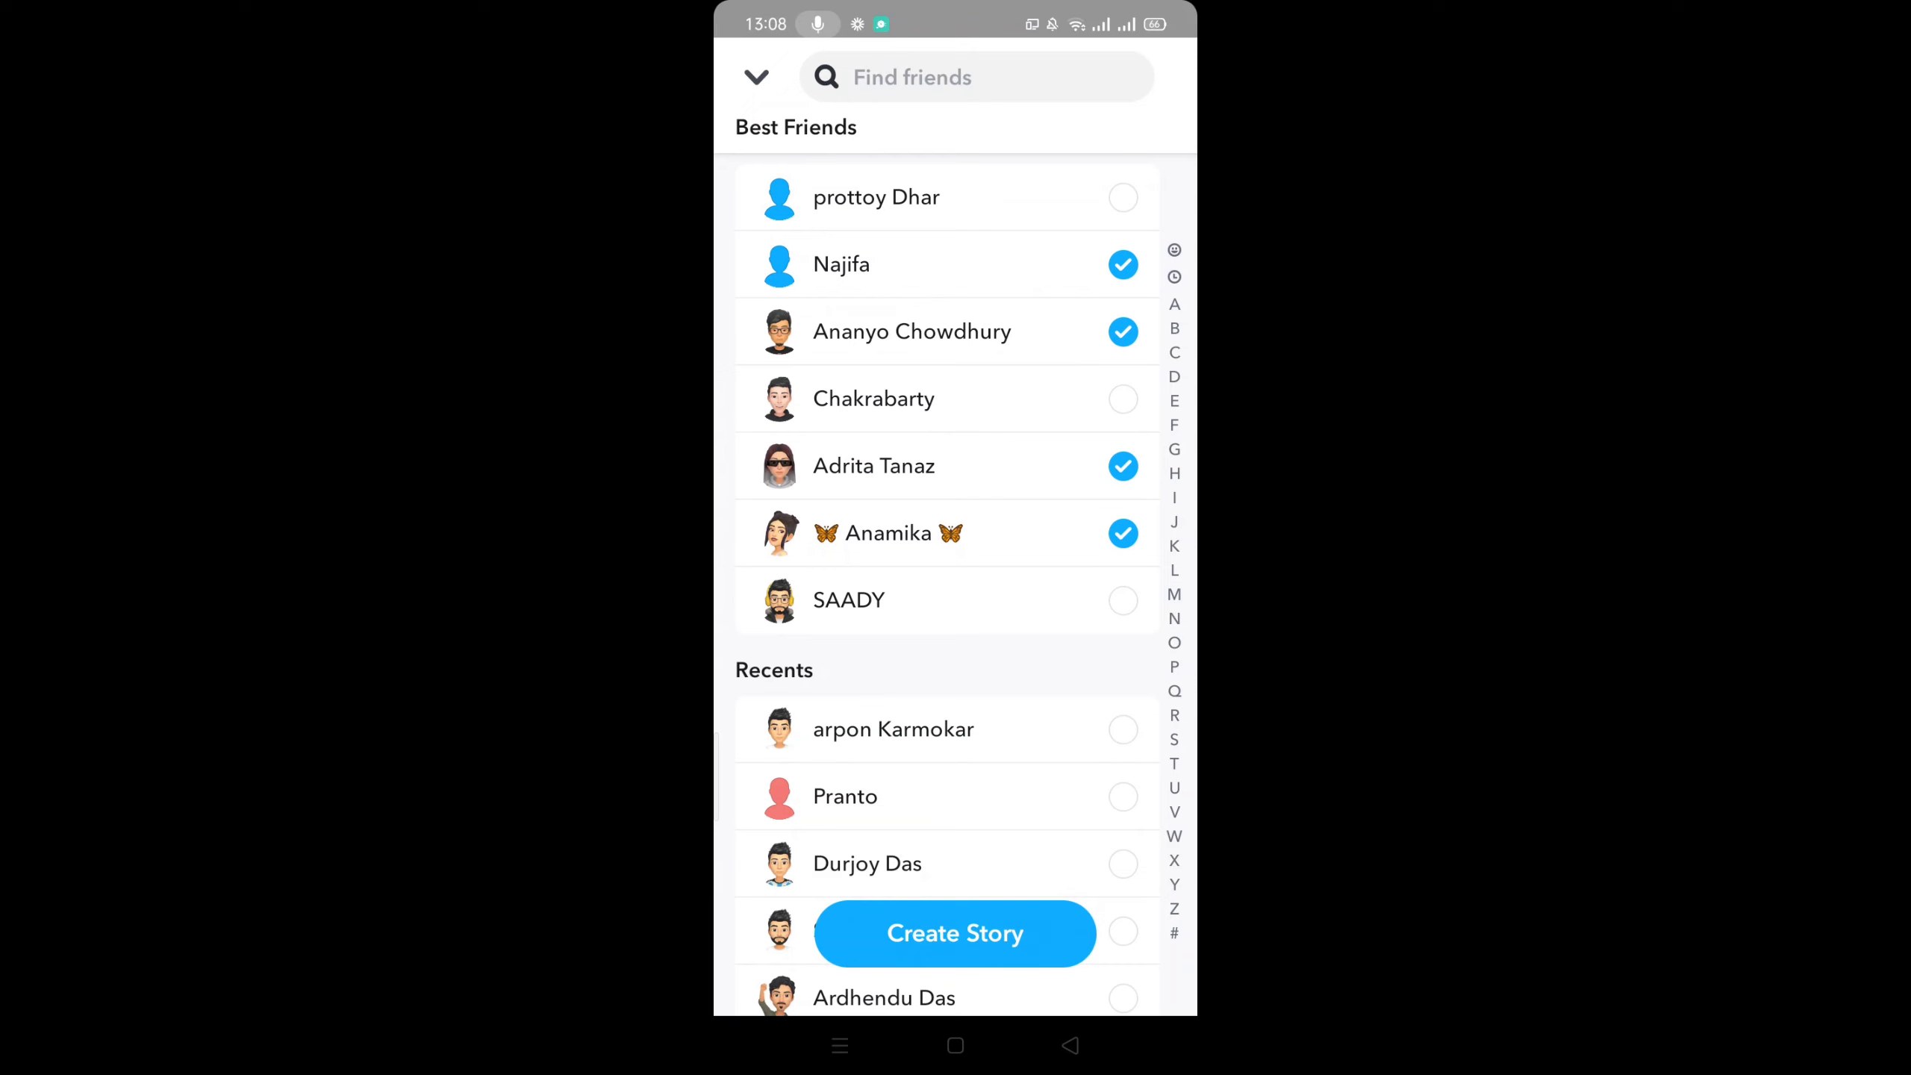
scroll("down", 3)
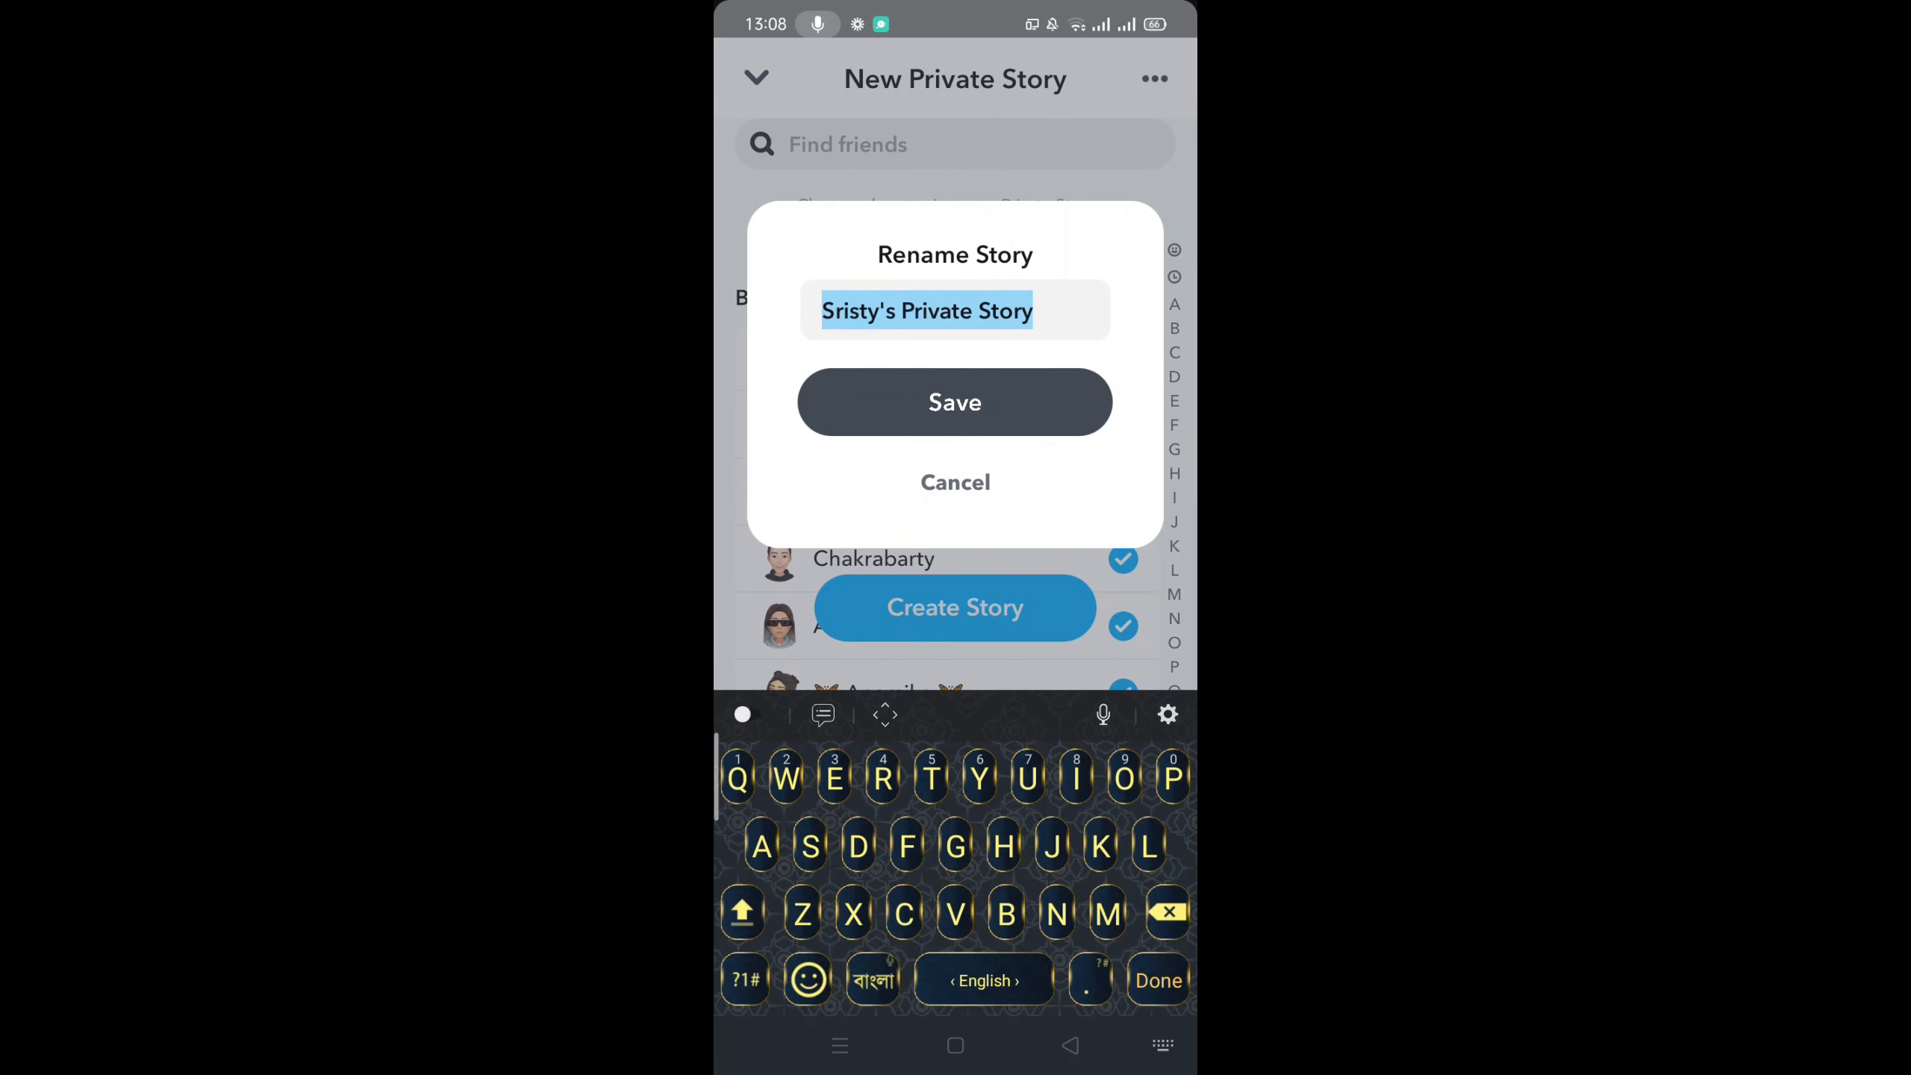
Step: Clear the default story name and enter "It's me" in the Rename Story dialog
key("Backspace")
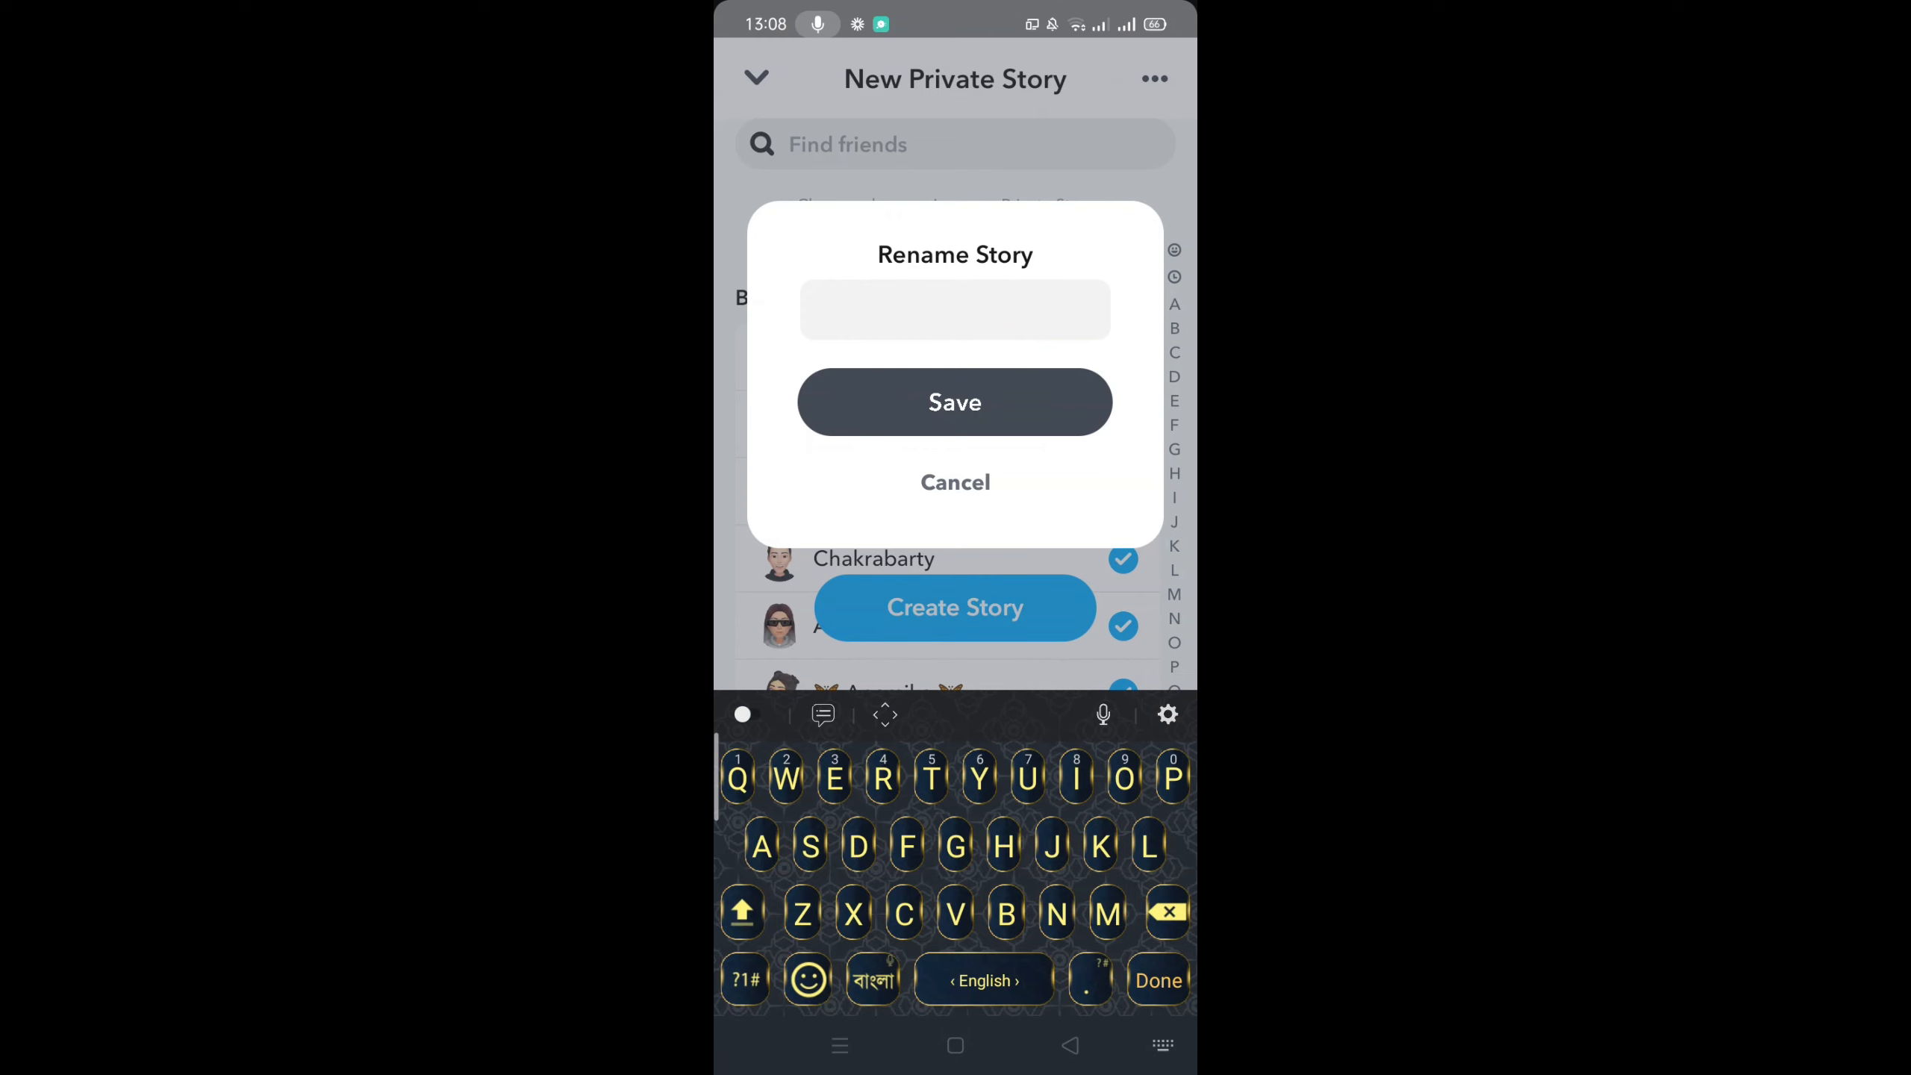
type("It's m")
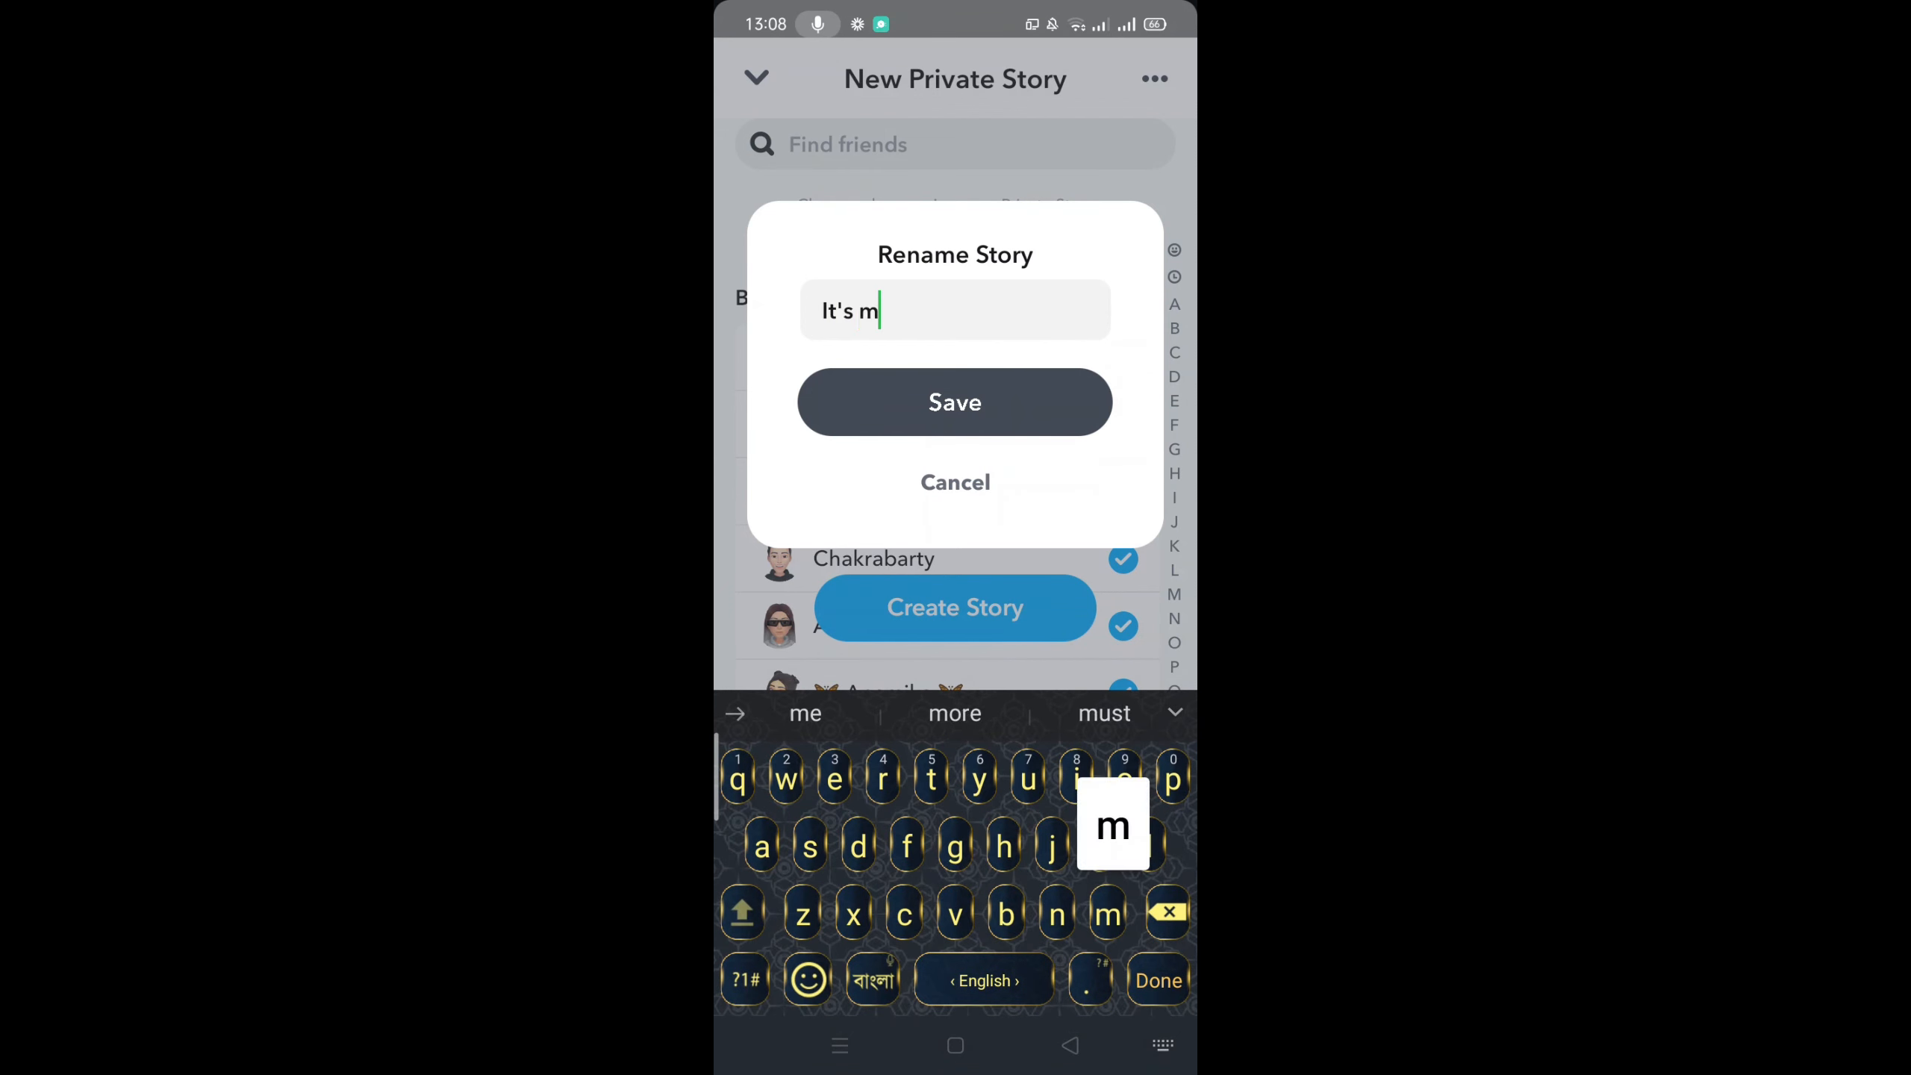
type("e")
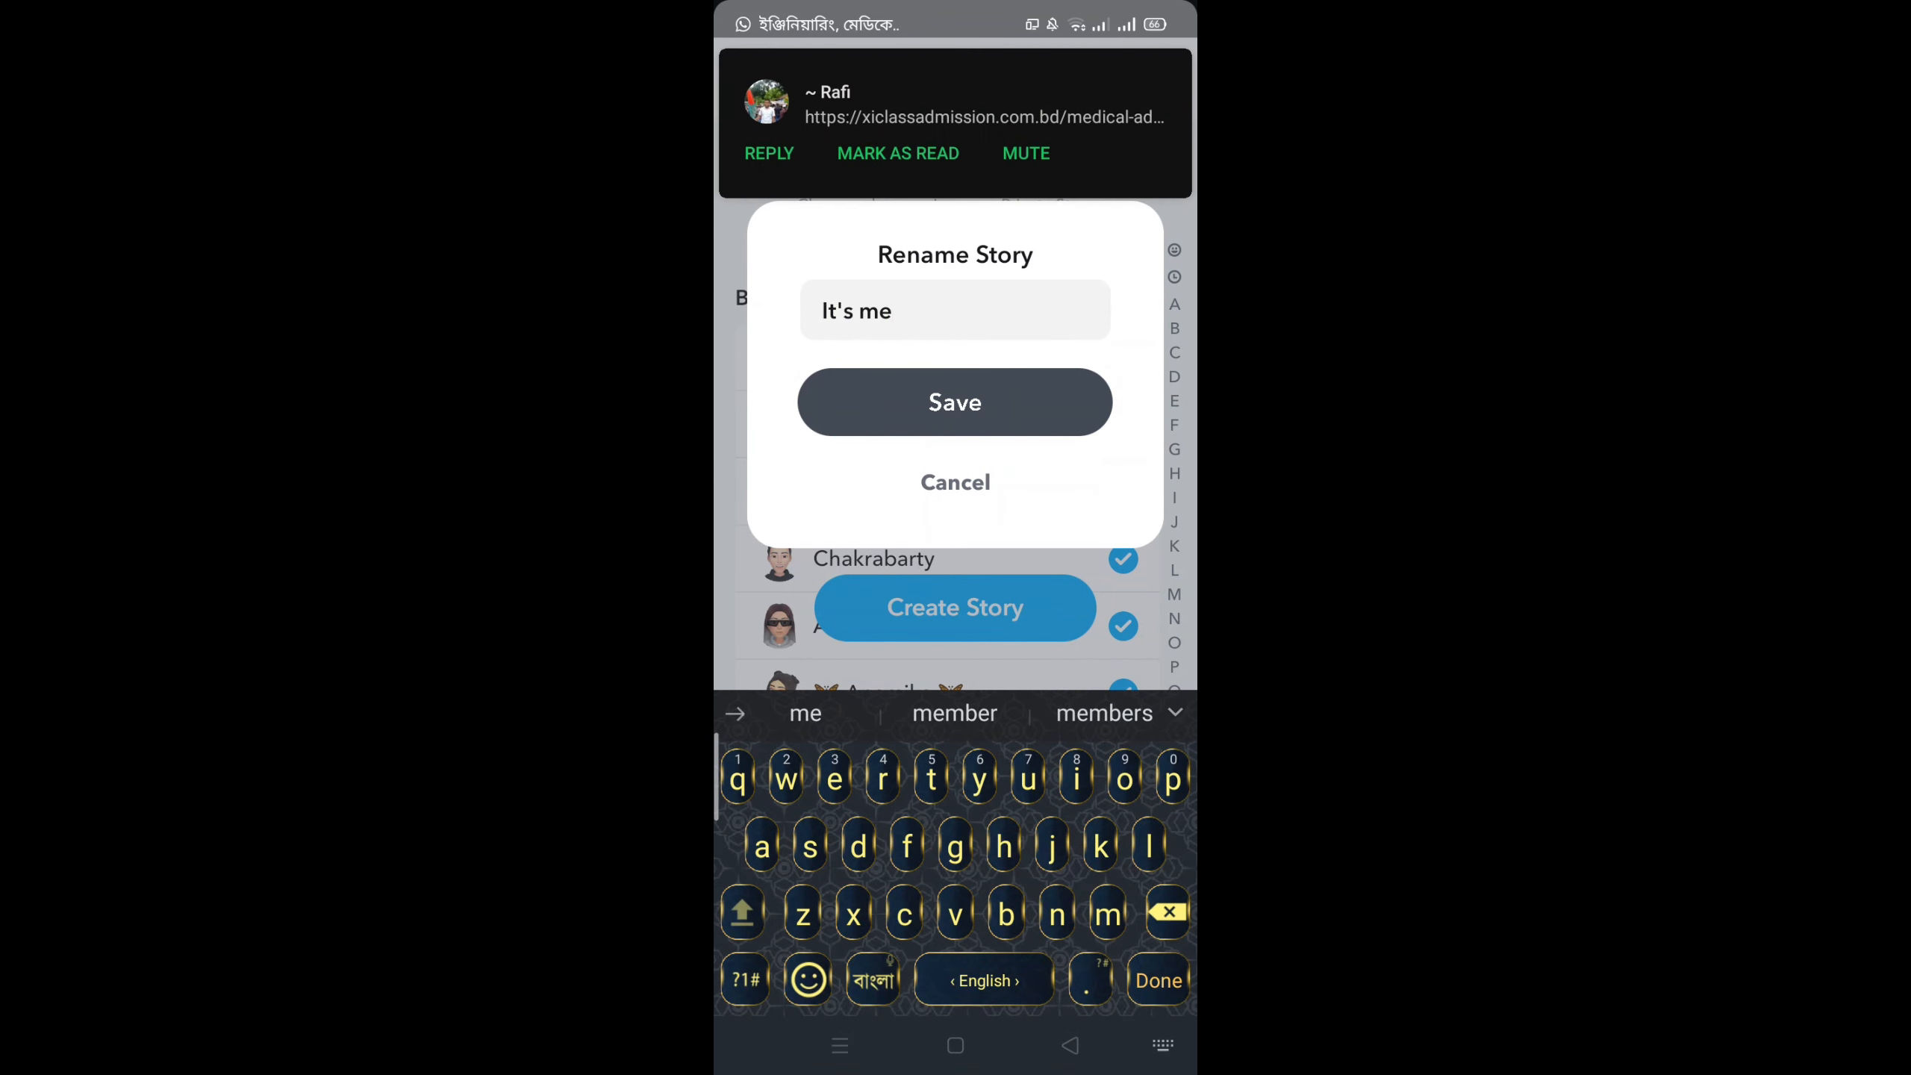
left_click(954, 310)
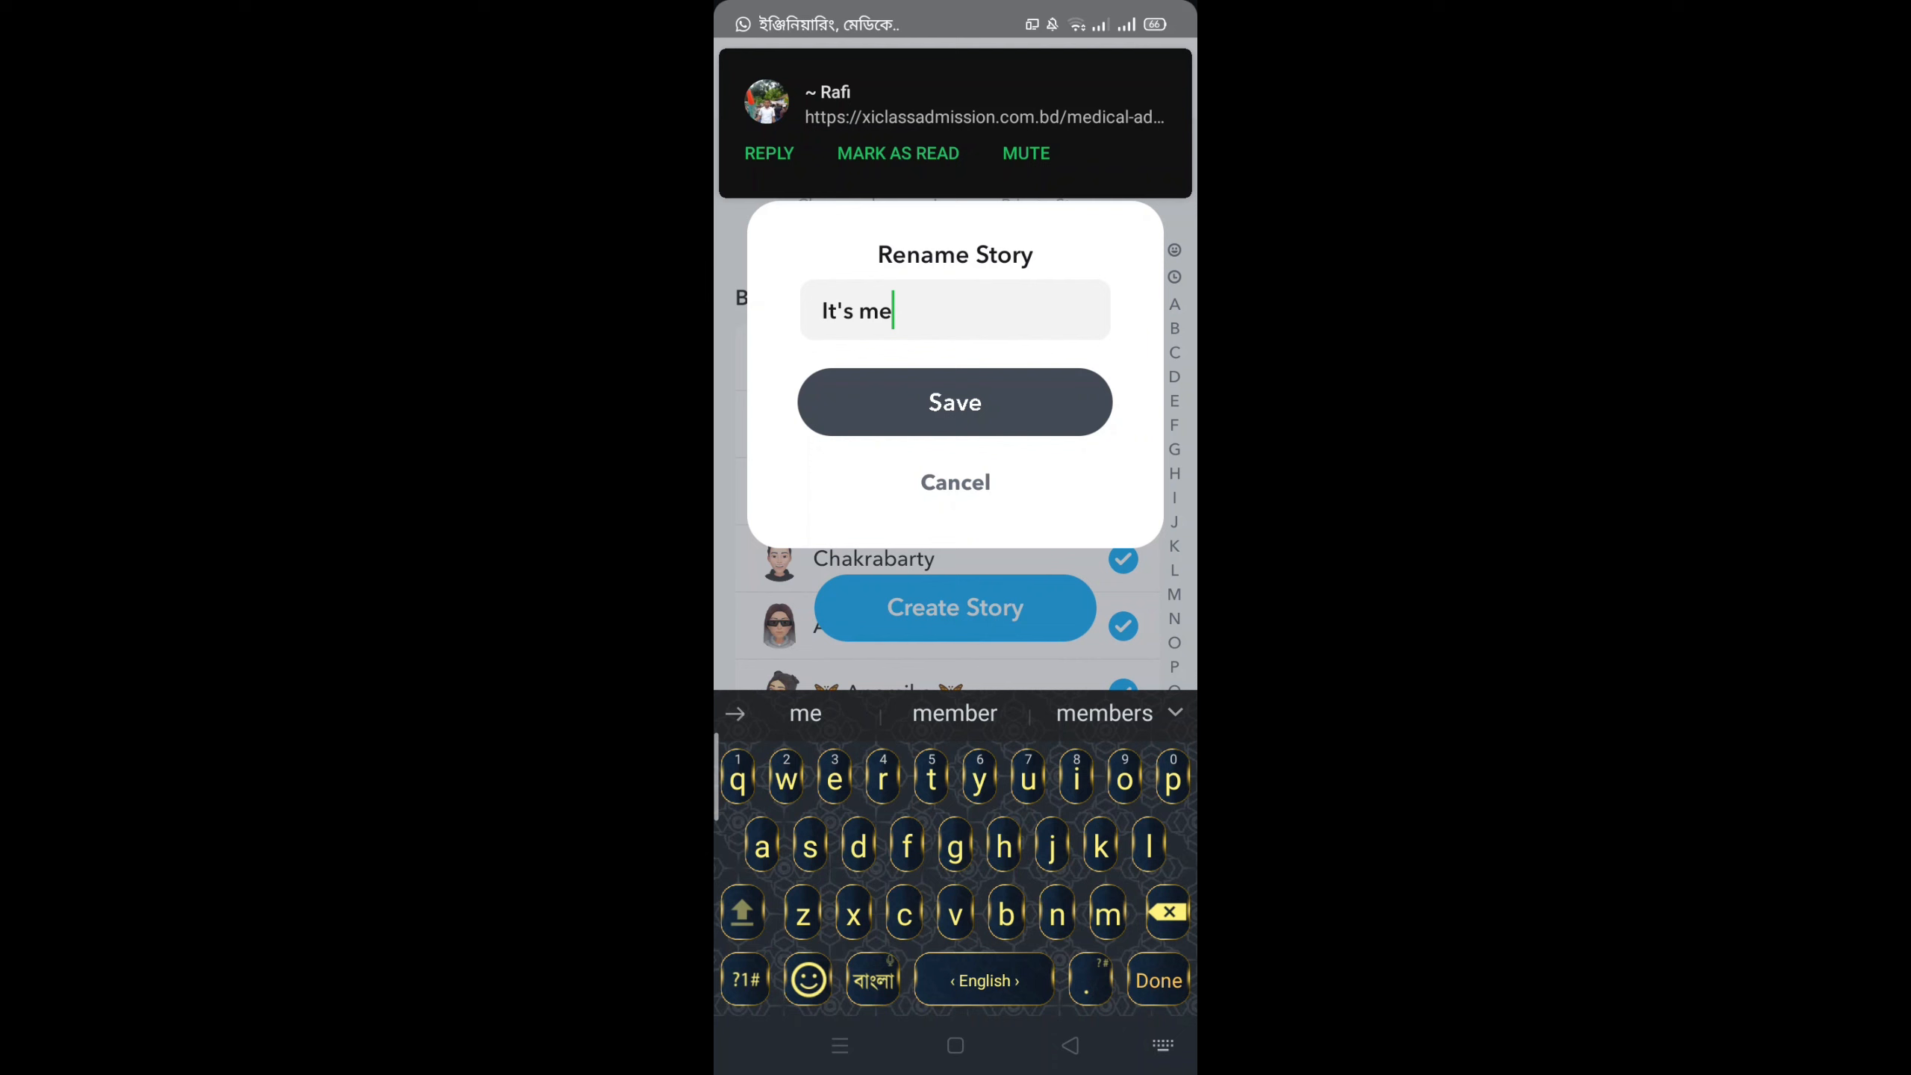
Step: Save the name so "It's me" appears under My Stories with its chosen friends
left_click(954, 403)
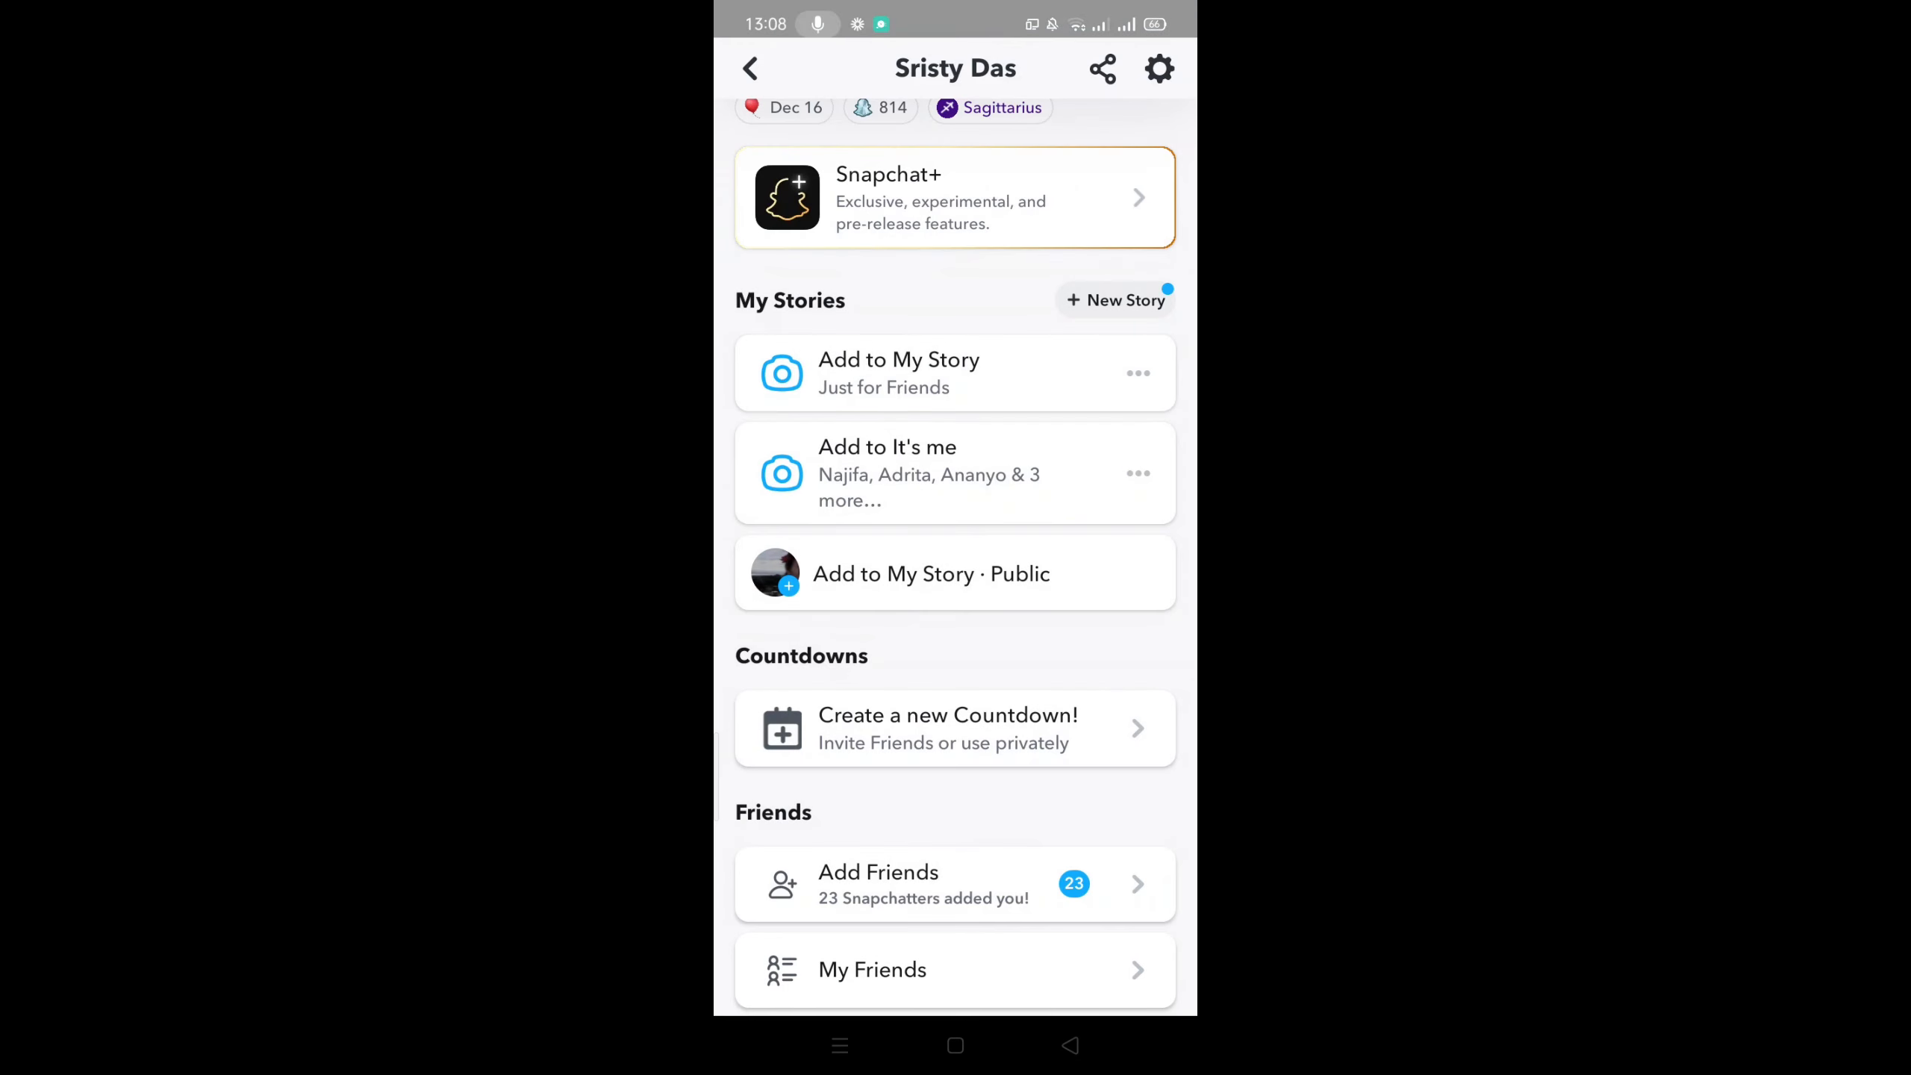
scroll("down", 3)
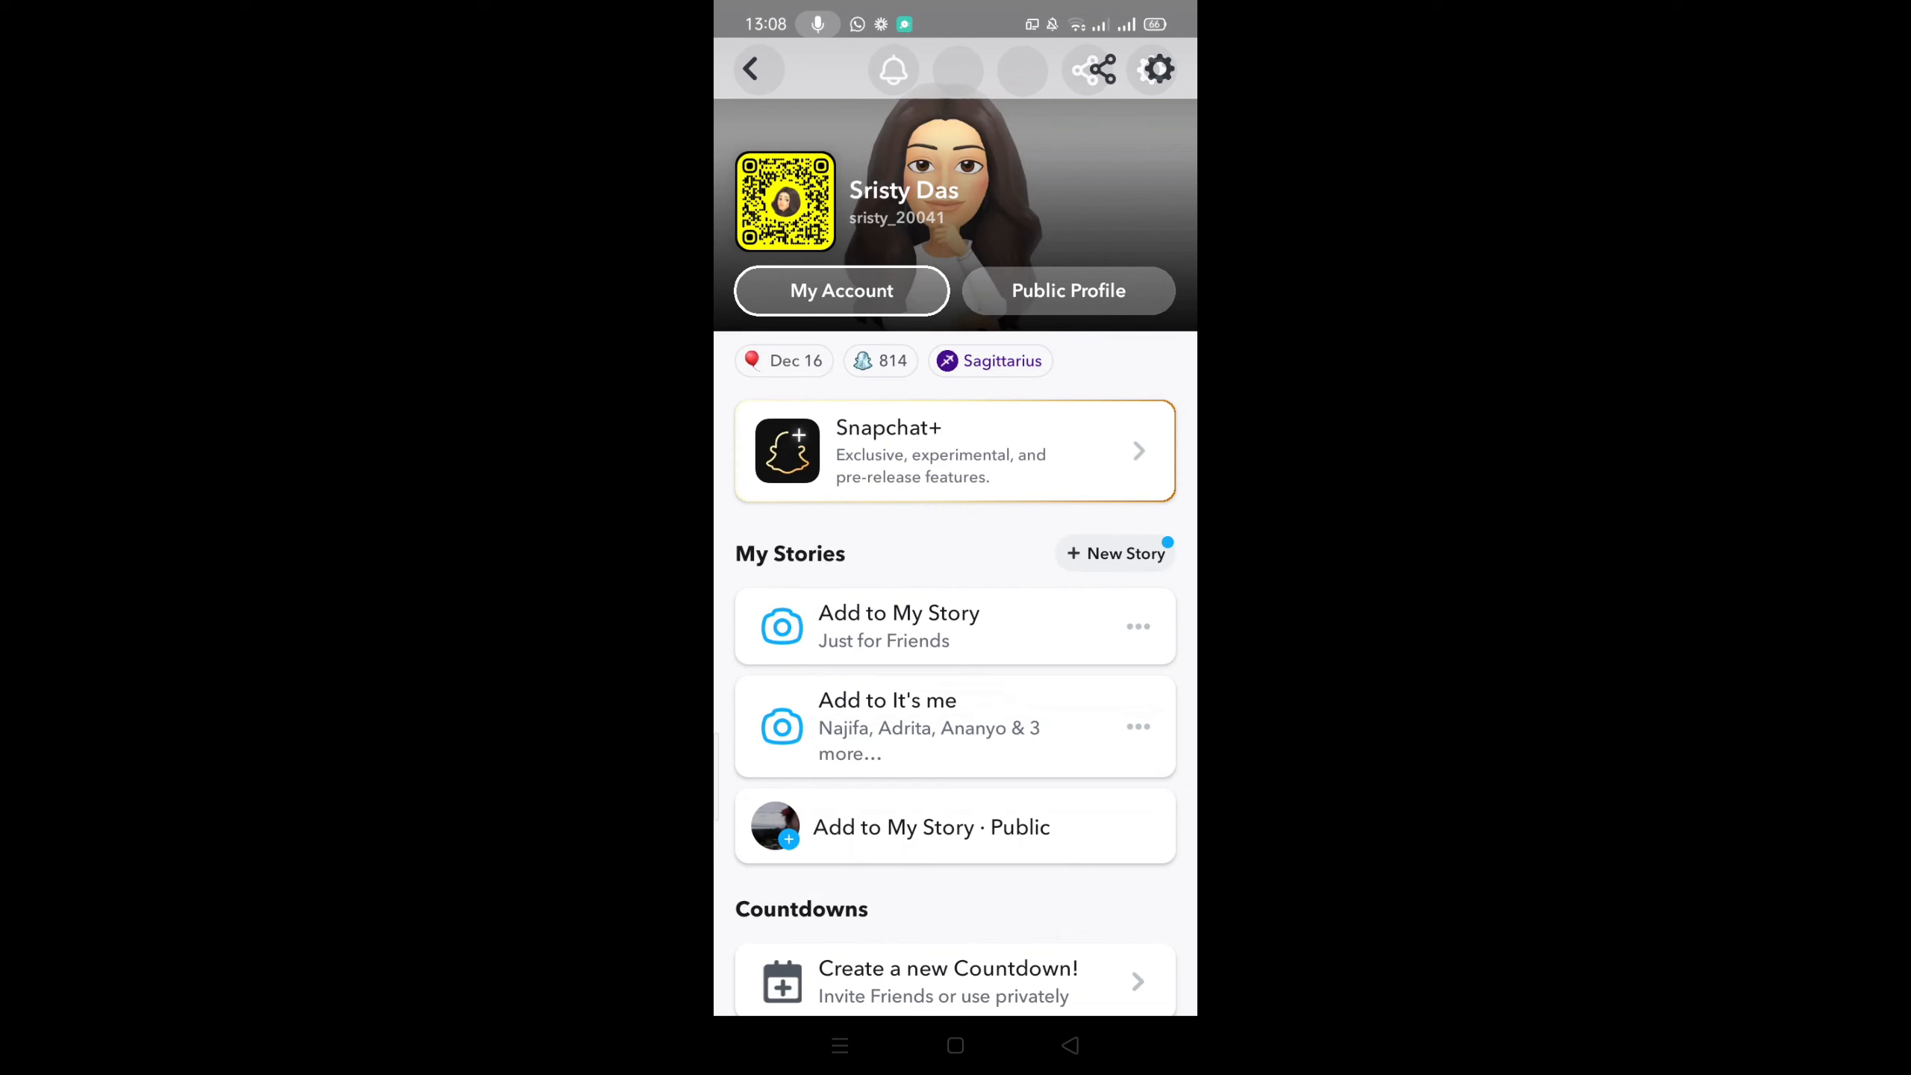
scroll("down", 3)
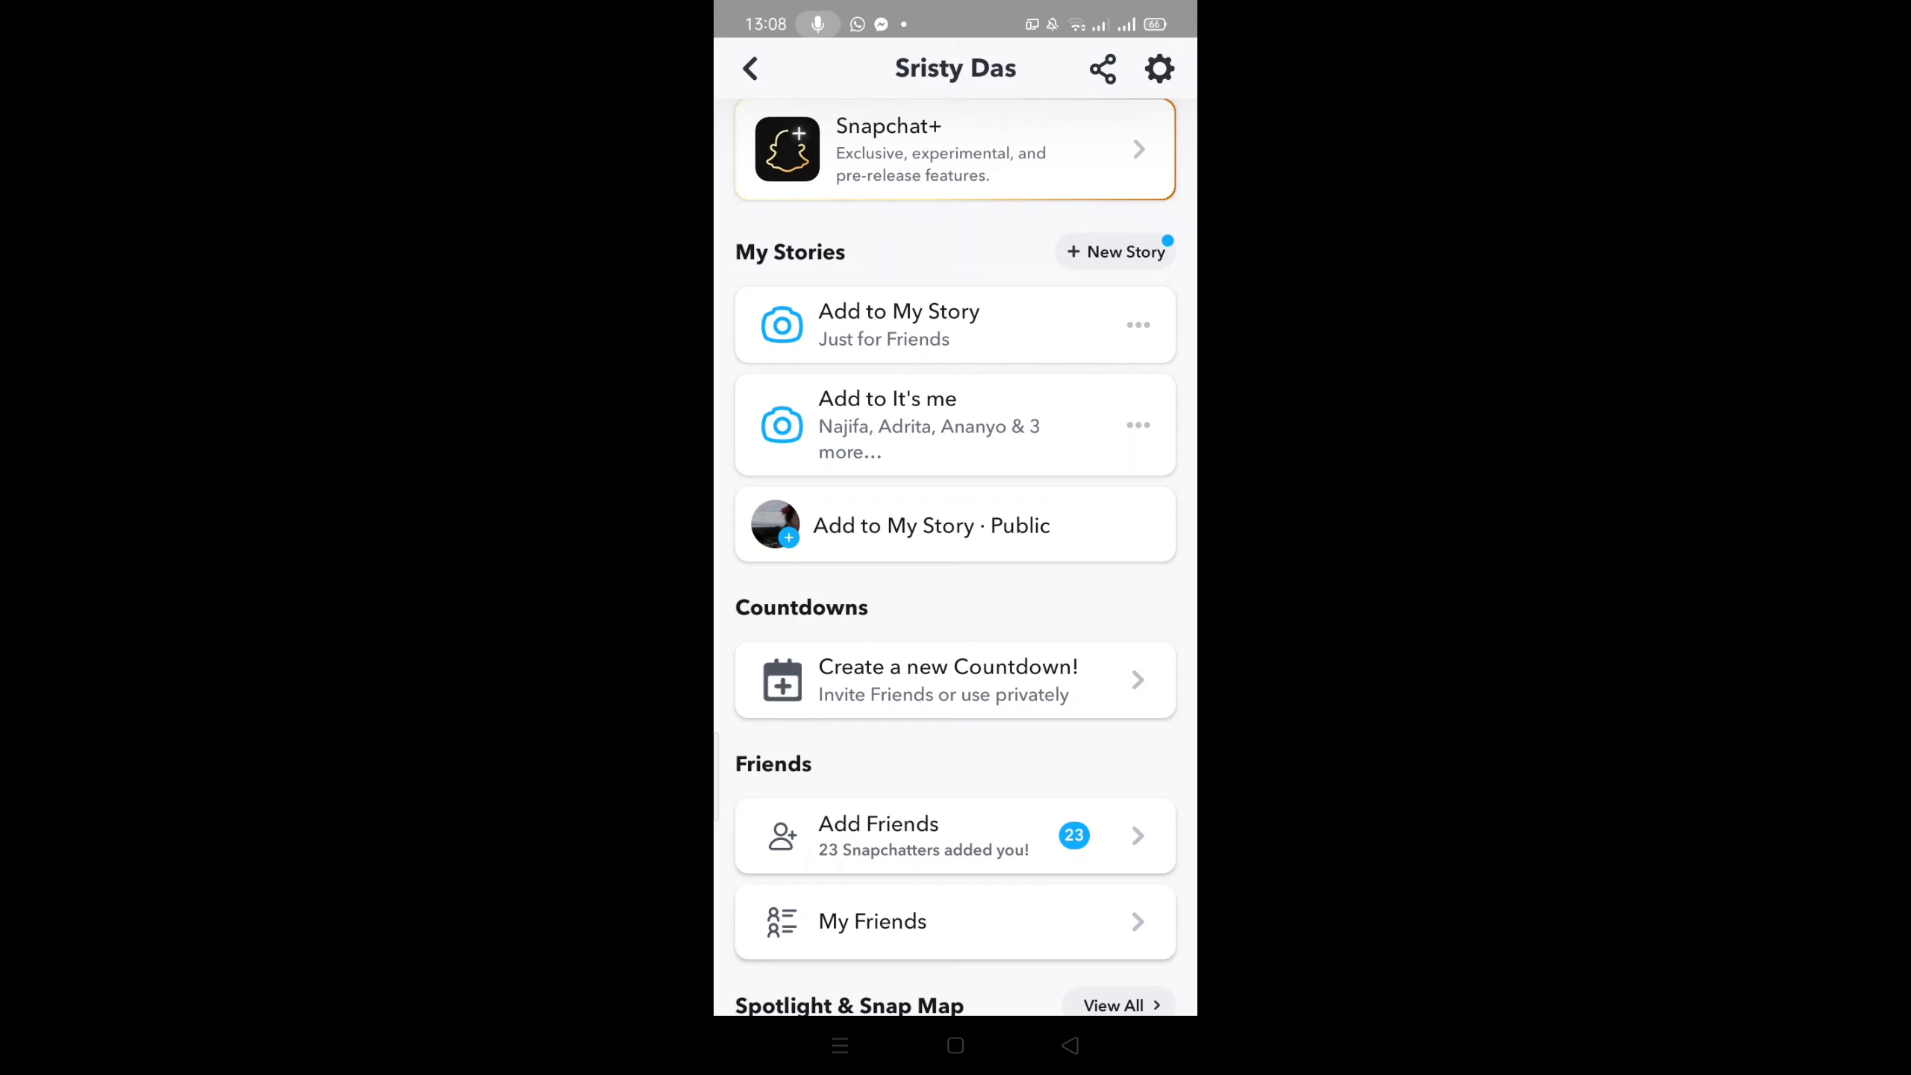
Step: Add a snap to It's me, choosing the black-and-white collage photo from Camera Roll
left_click(900, 324)
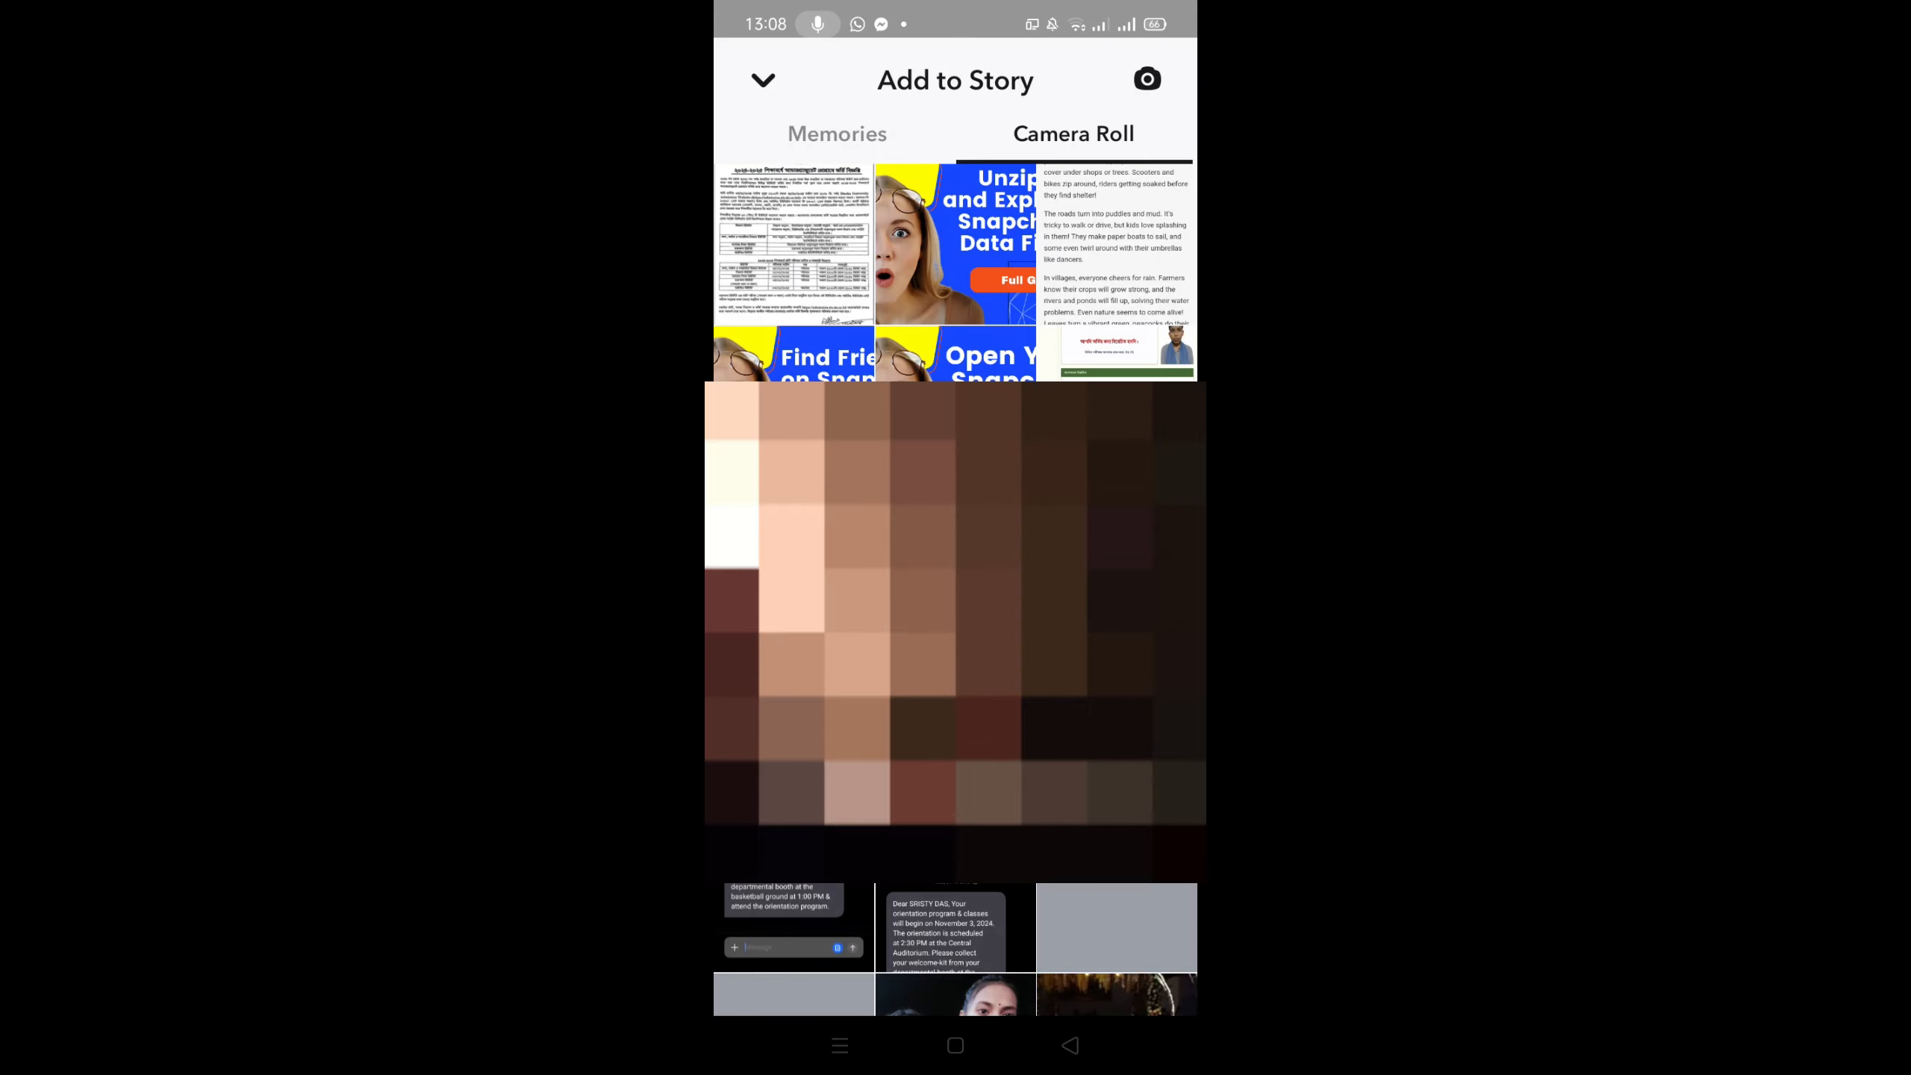
scroll("down", 3)
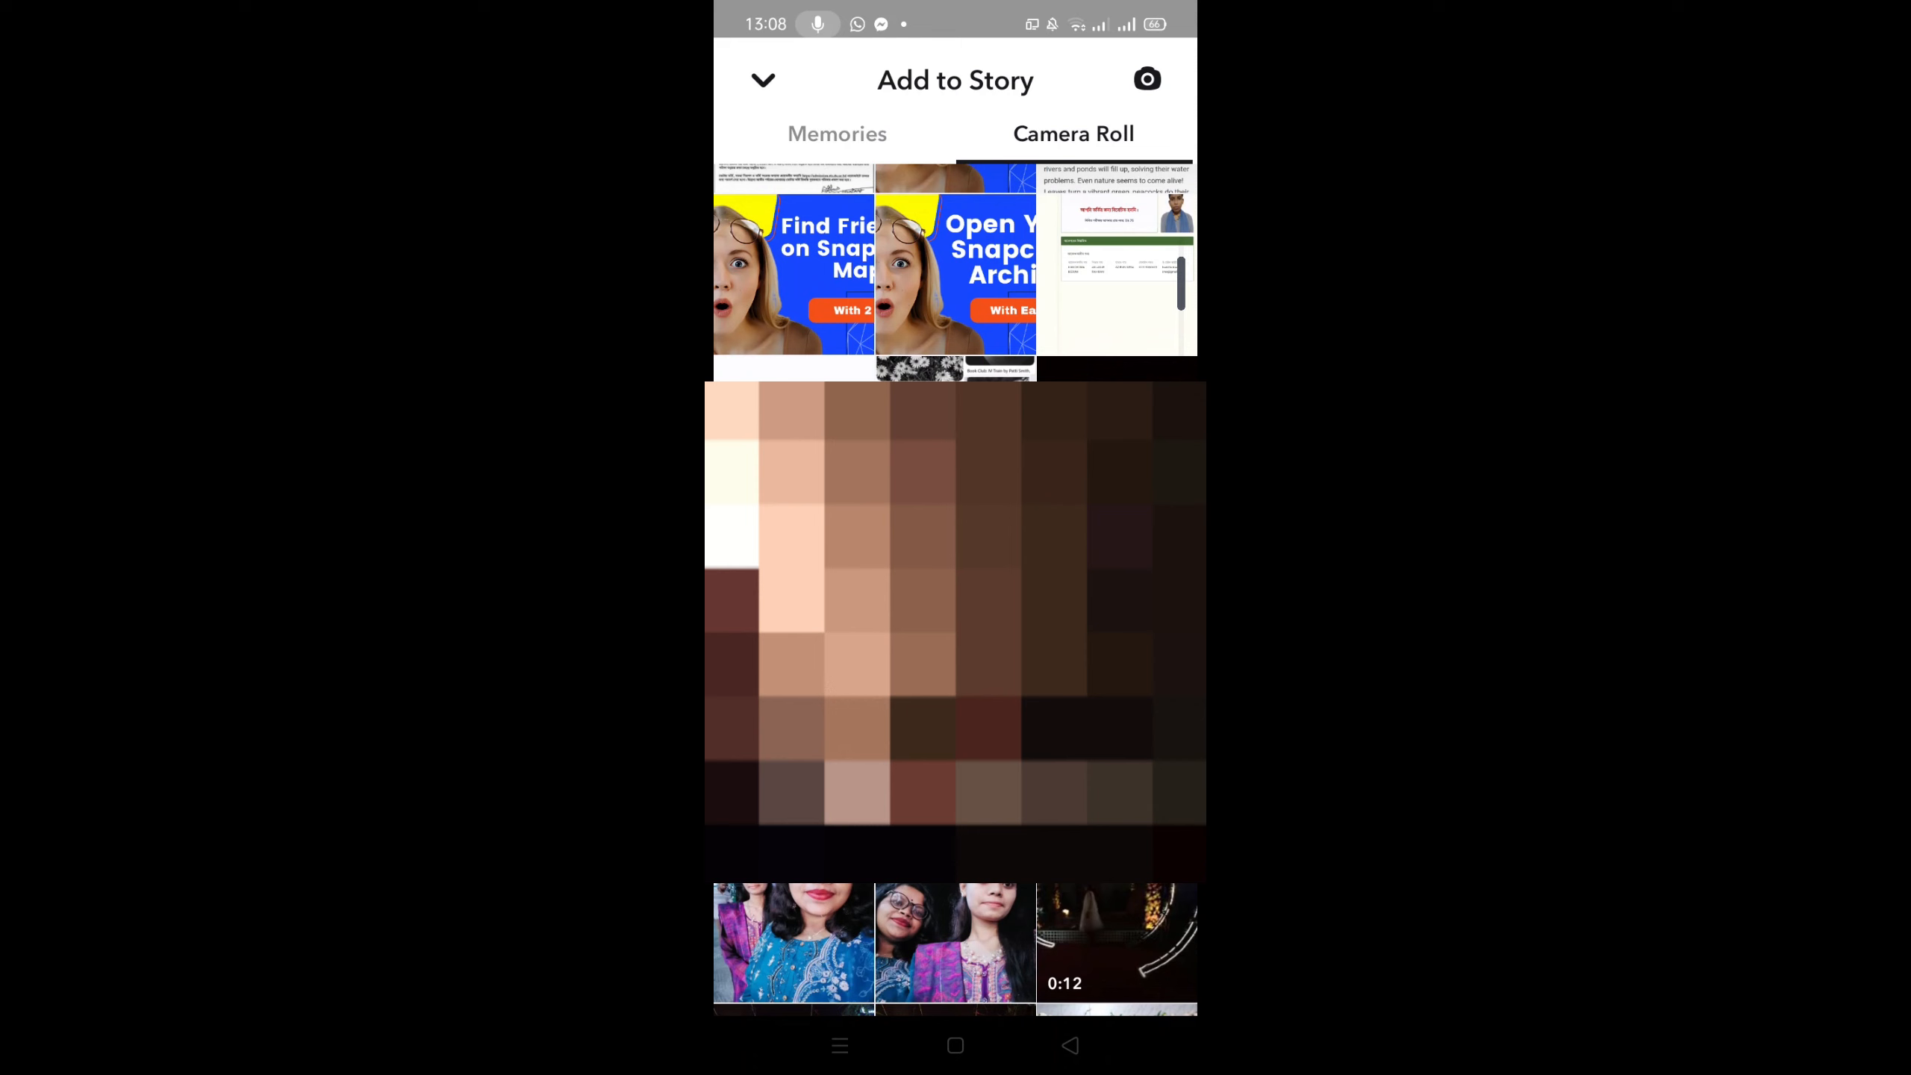
scroll("down", 3)
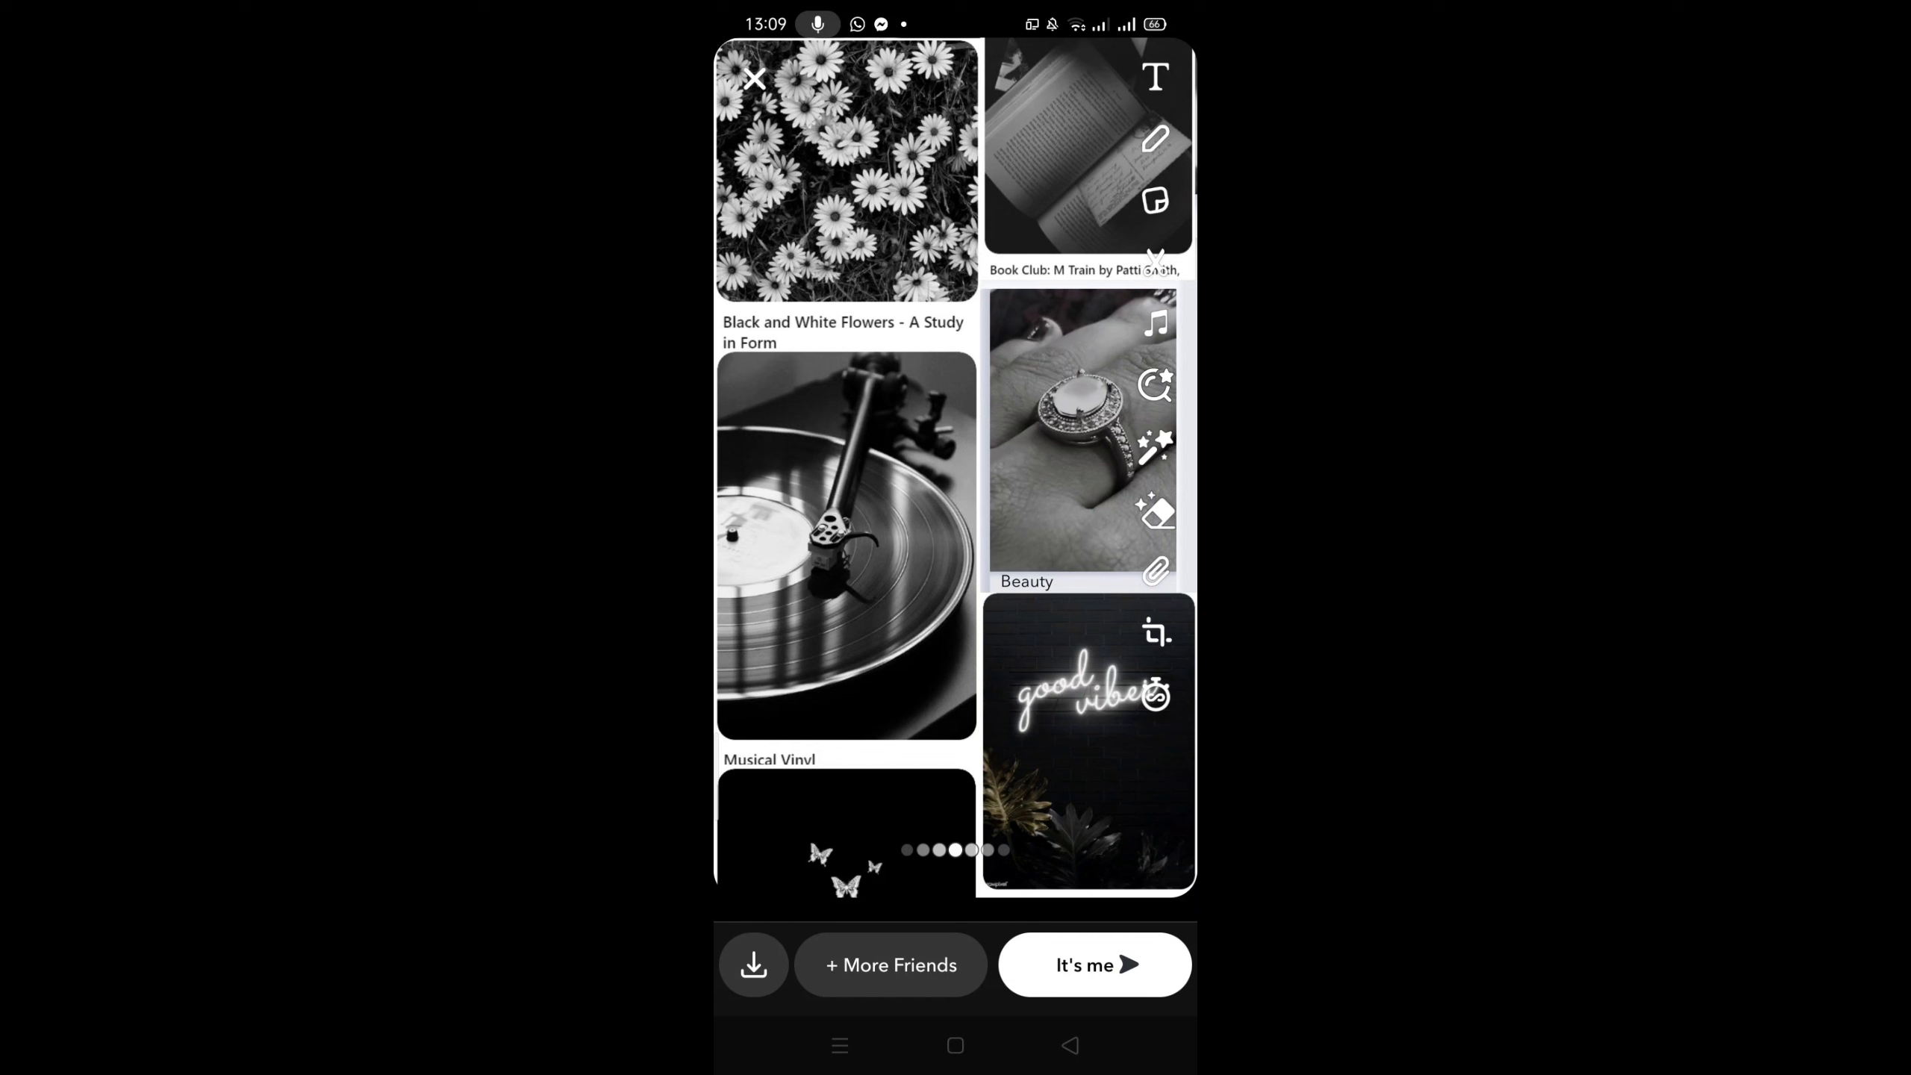
Step: Send the black-and-white collage snap to the It's me private story
left_click(756, 78)
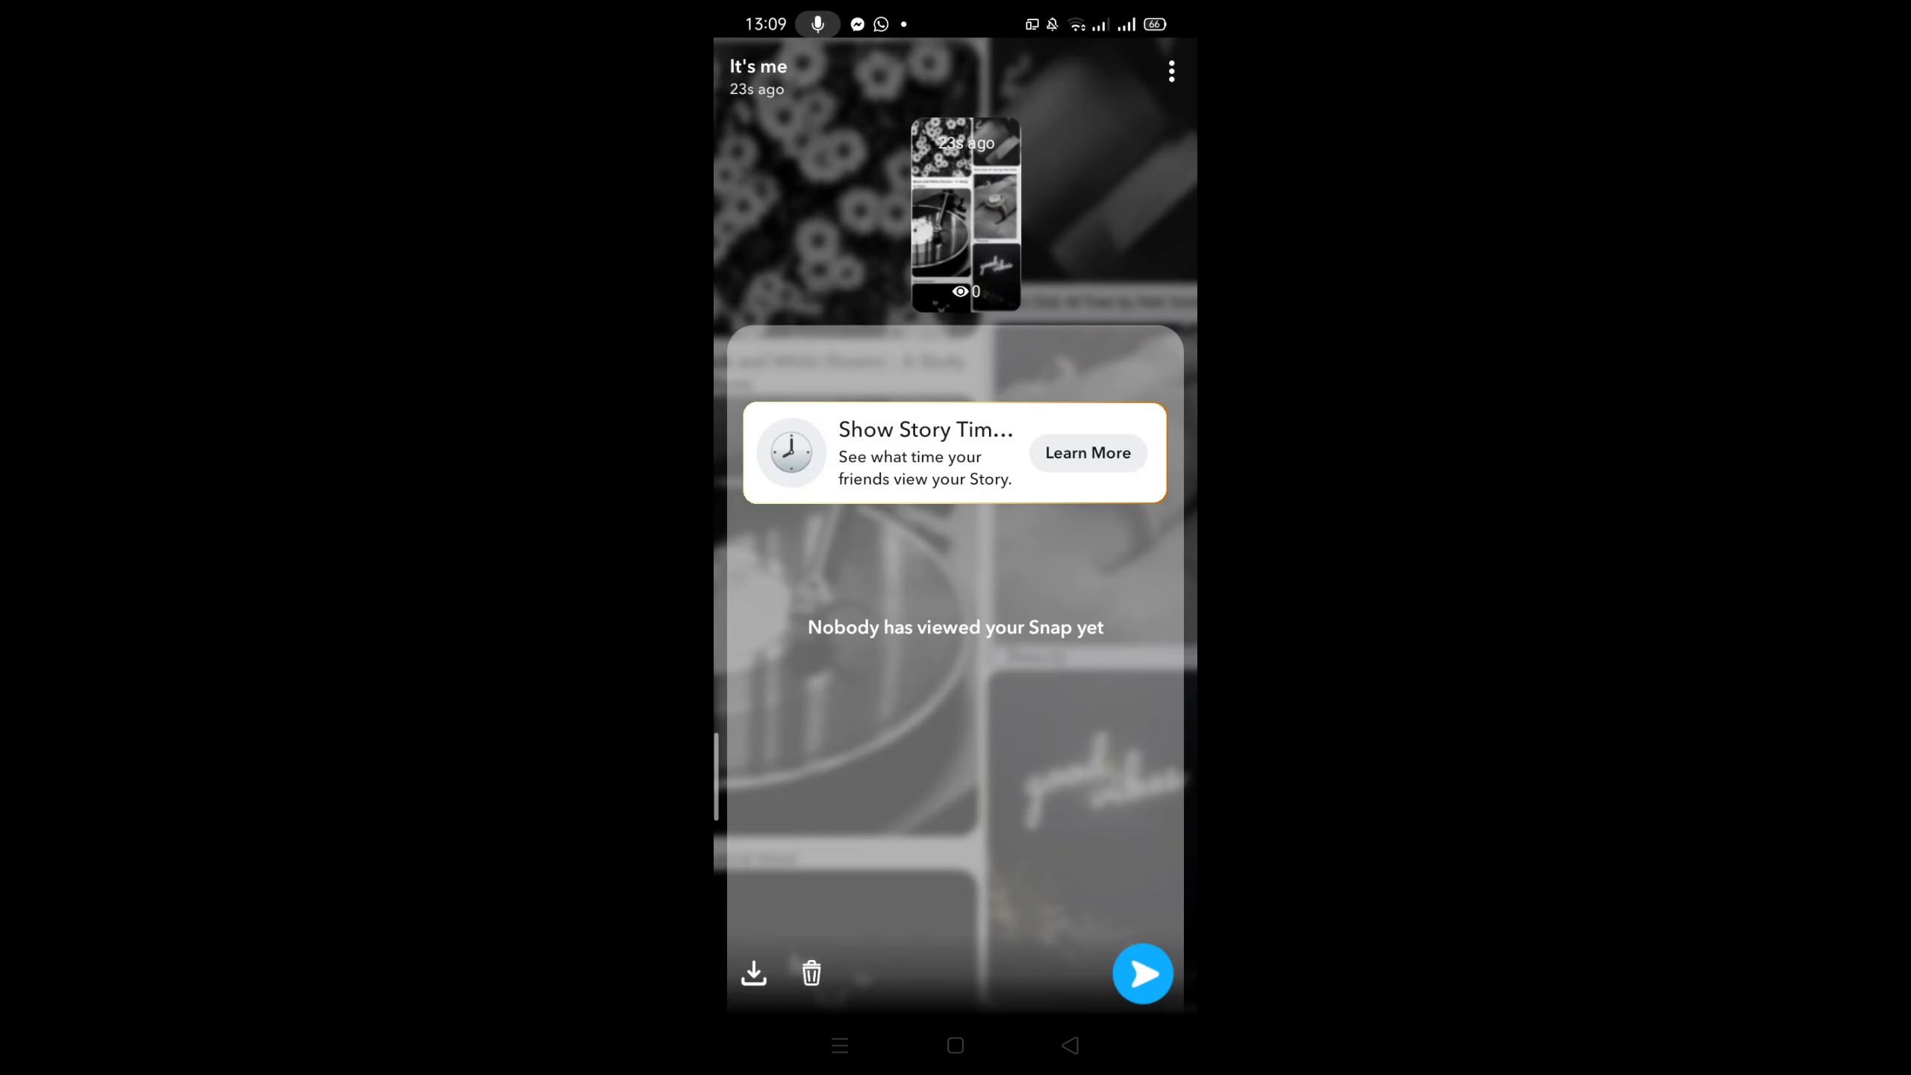
Step: Close the viewers panel and dismiss the snap options twice to view the posted collage
left_click(750, 68)
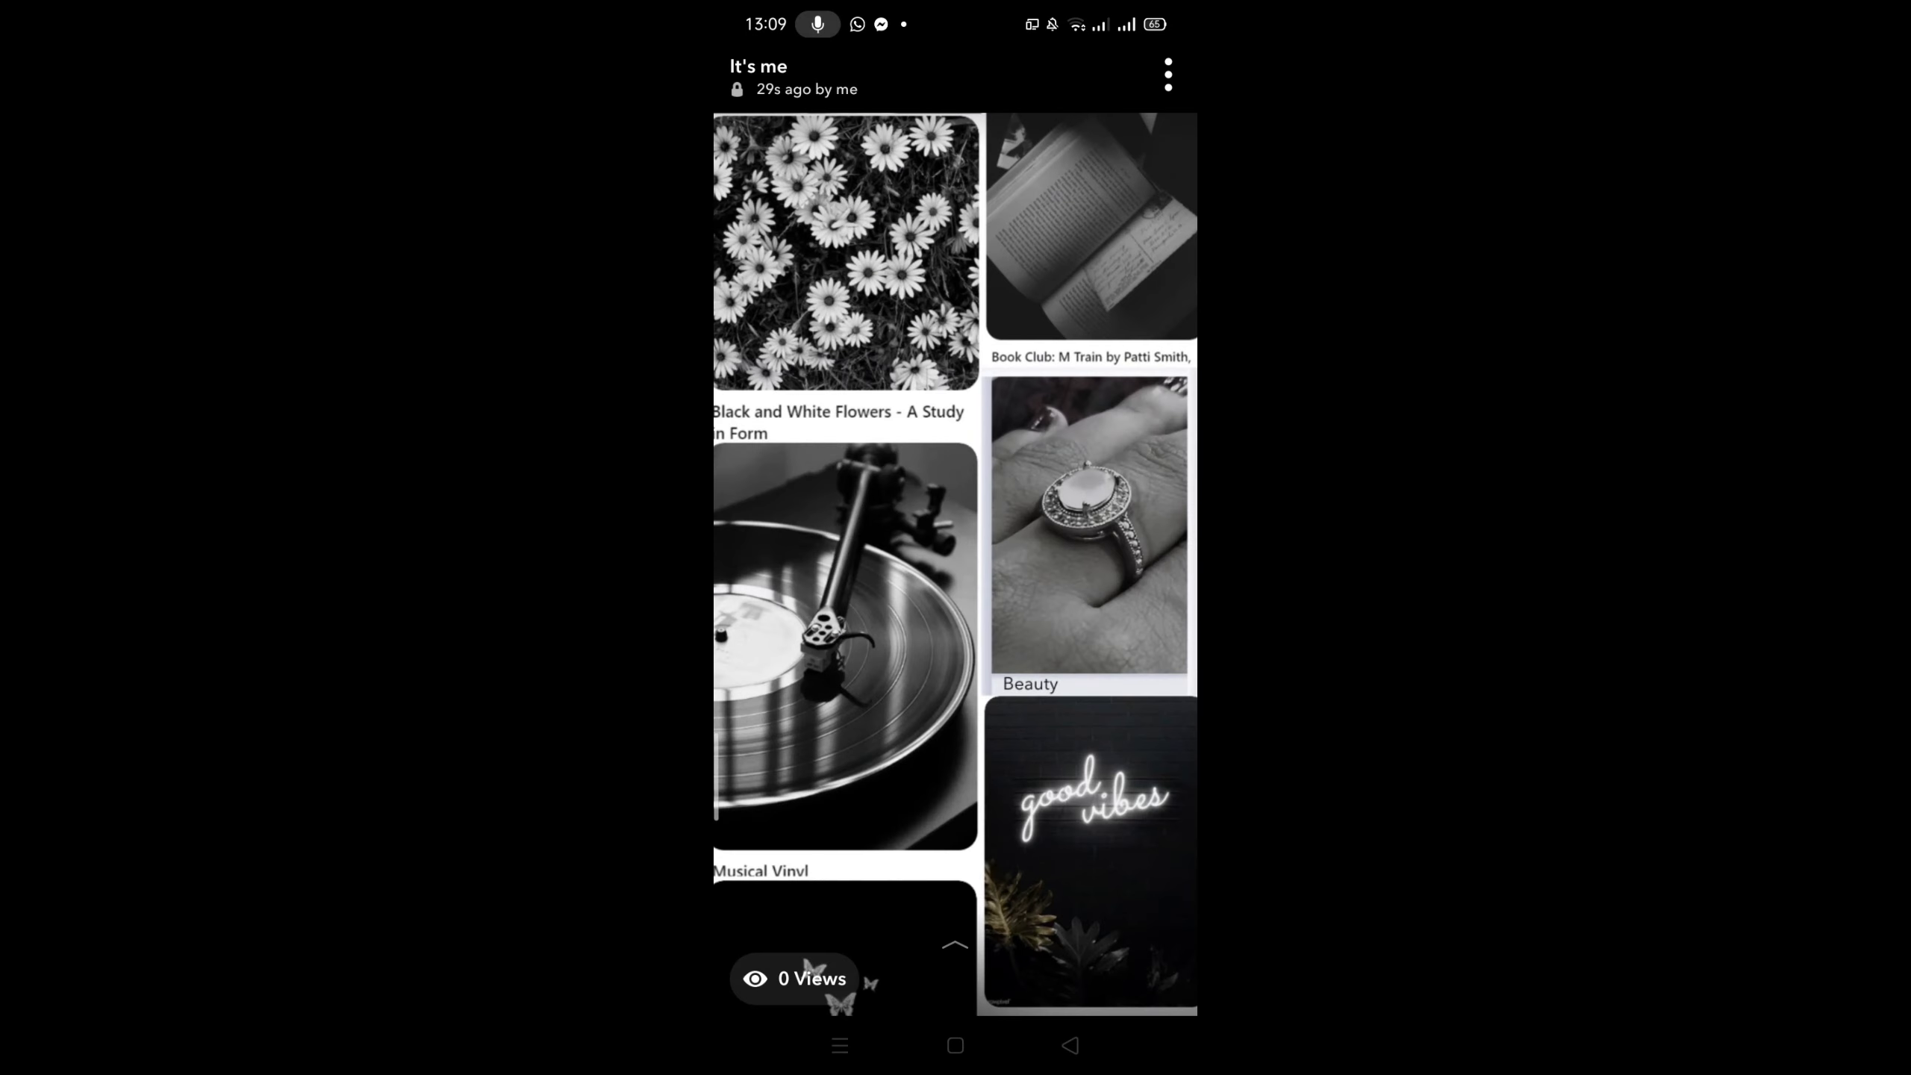
left_click(1166, 72)
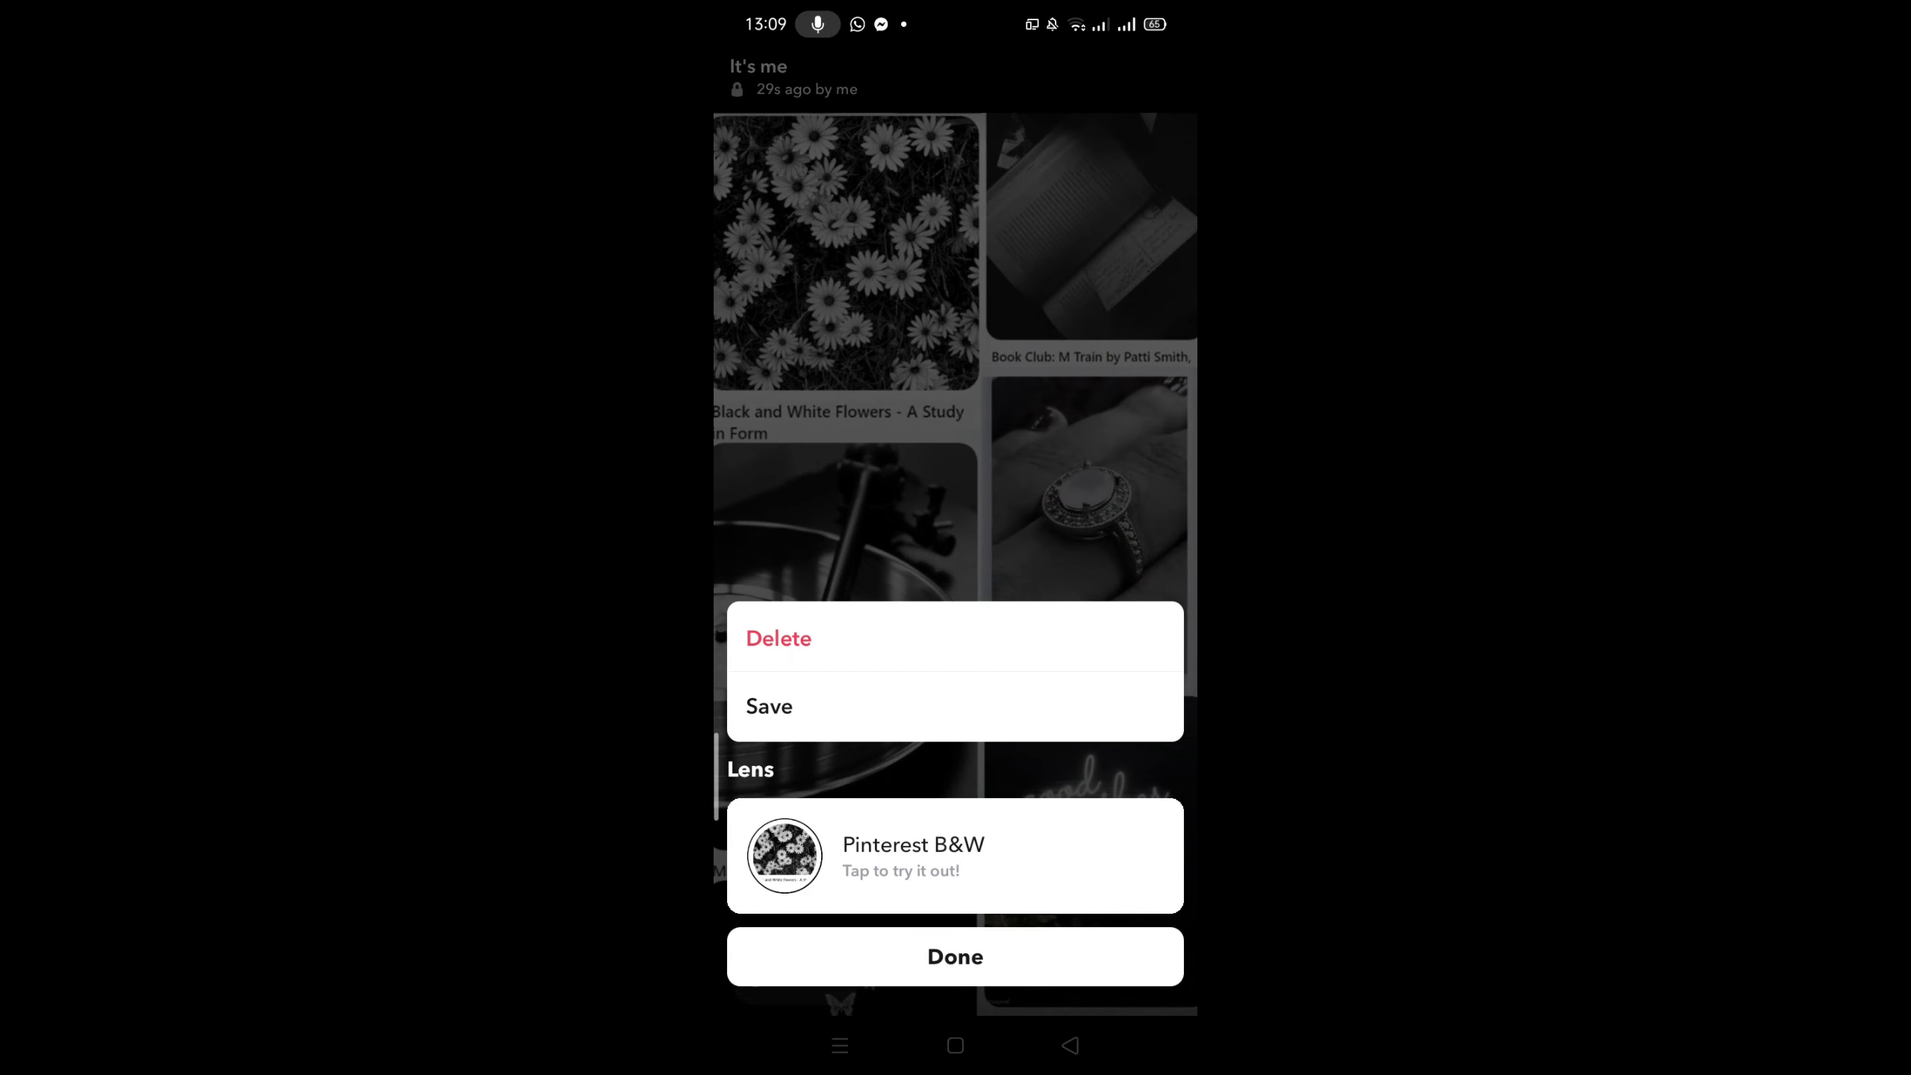
left_click(954, 956)
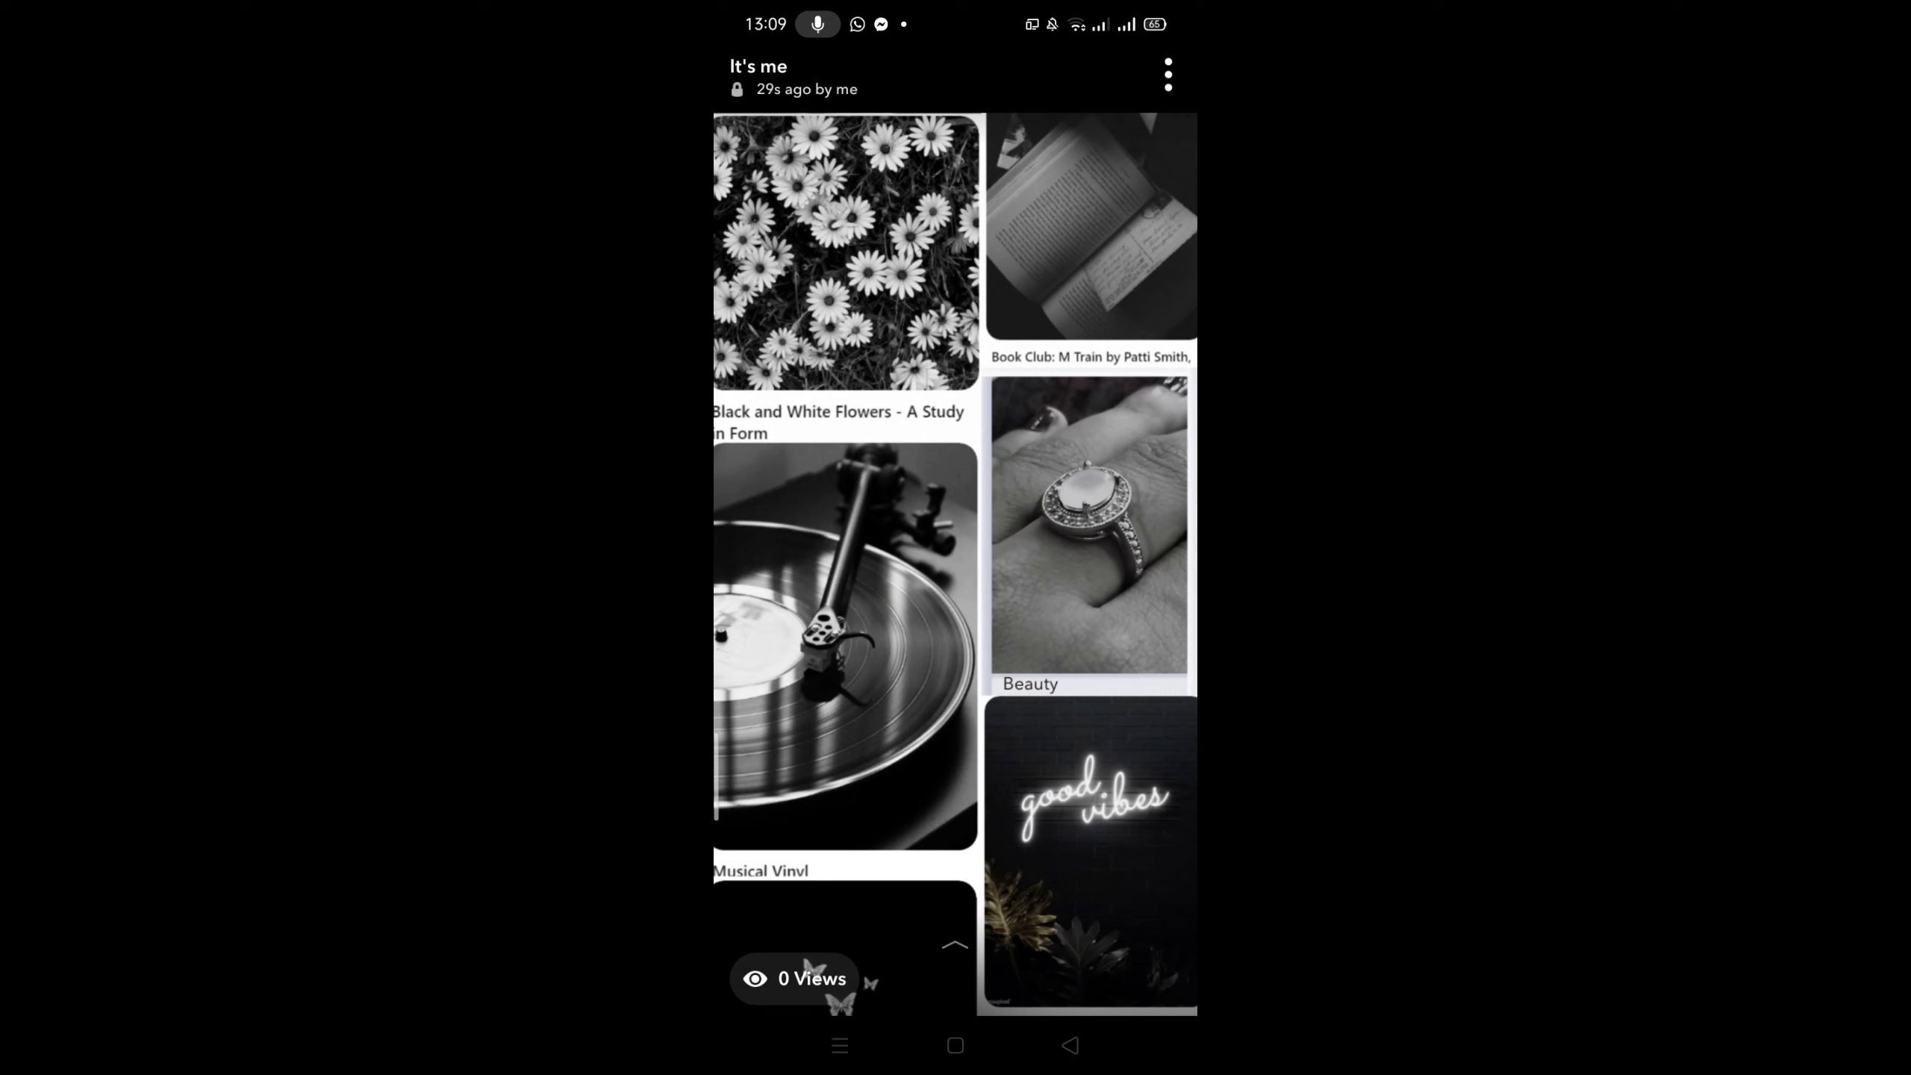
left_click(1165, 73)
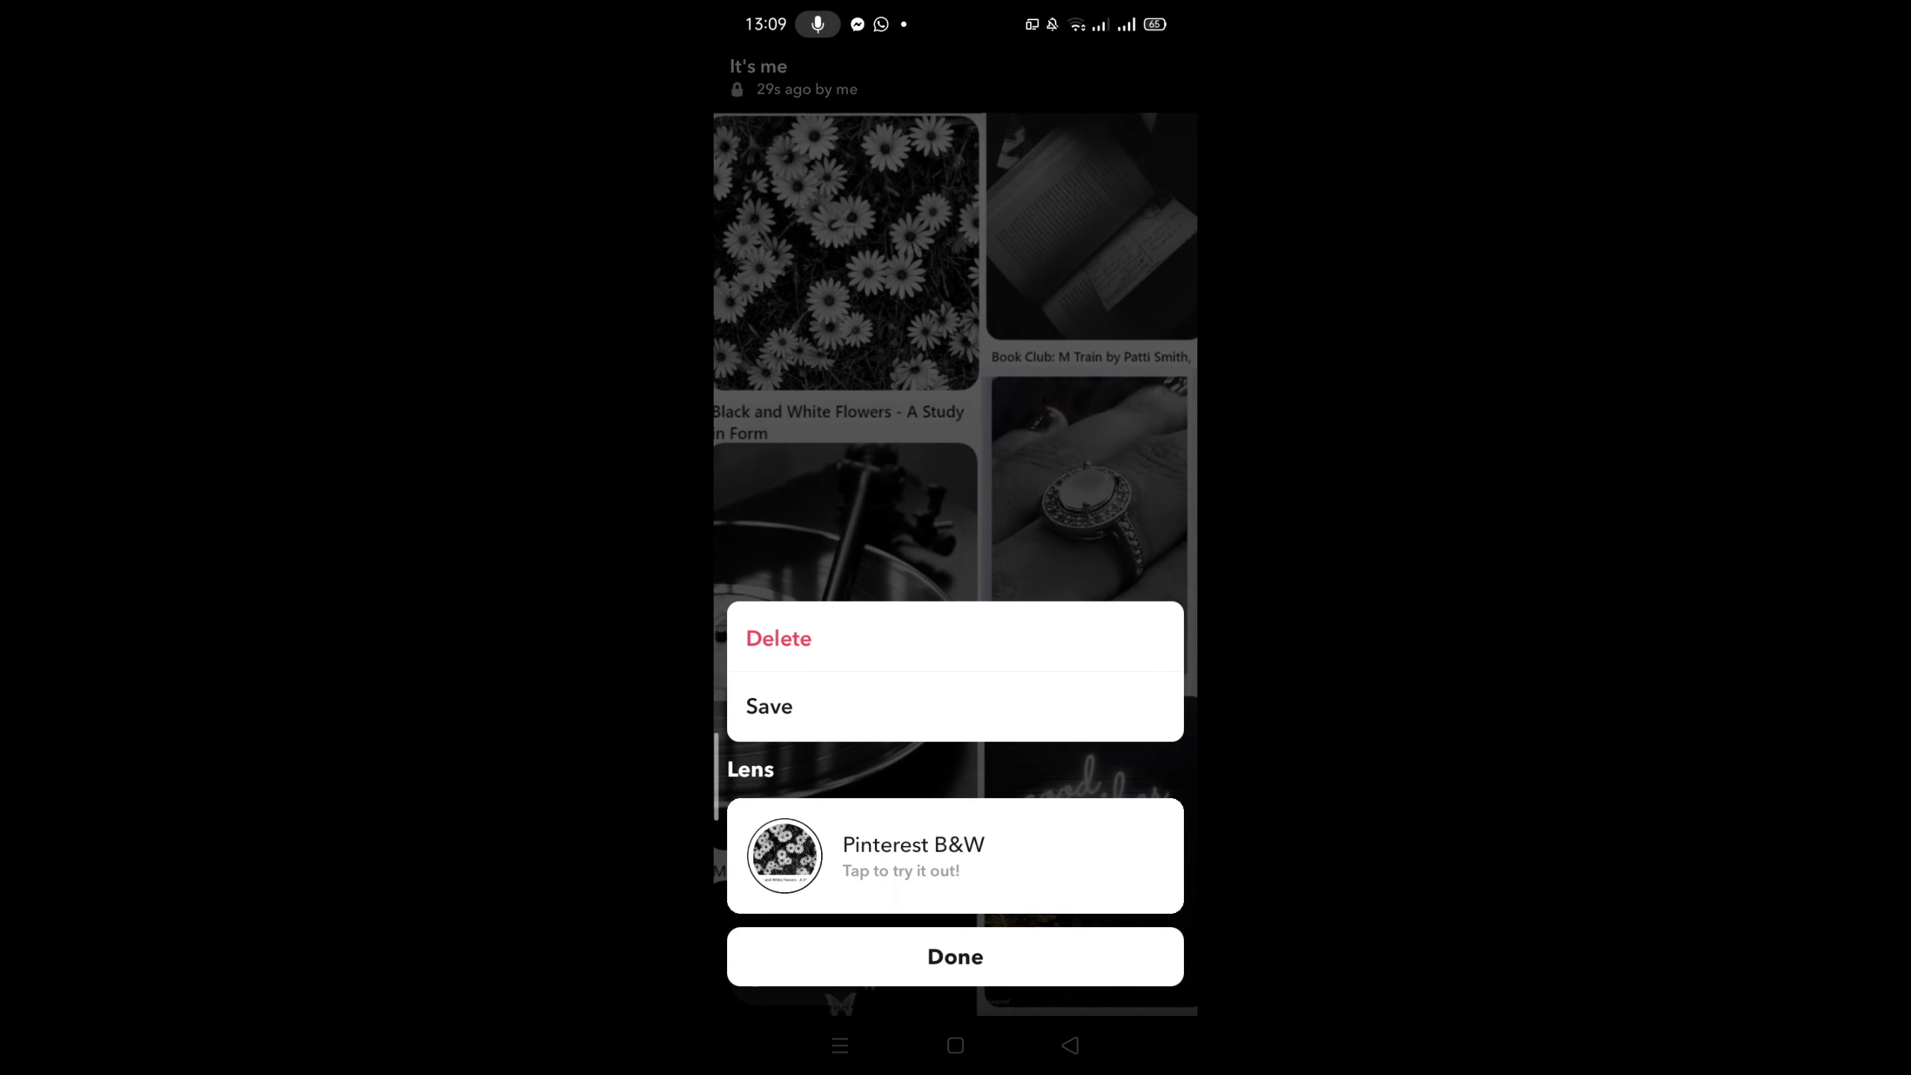
left_click(954, 958)
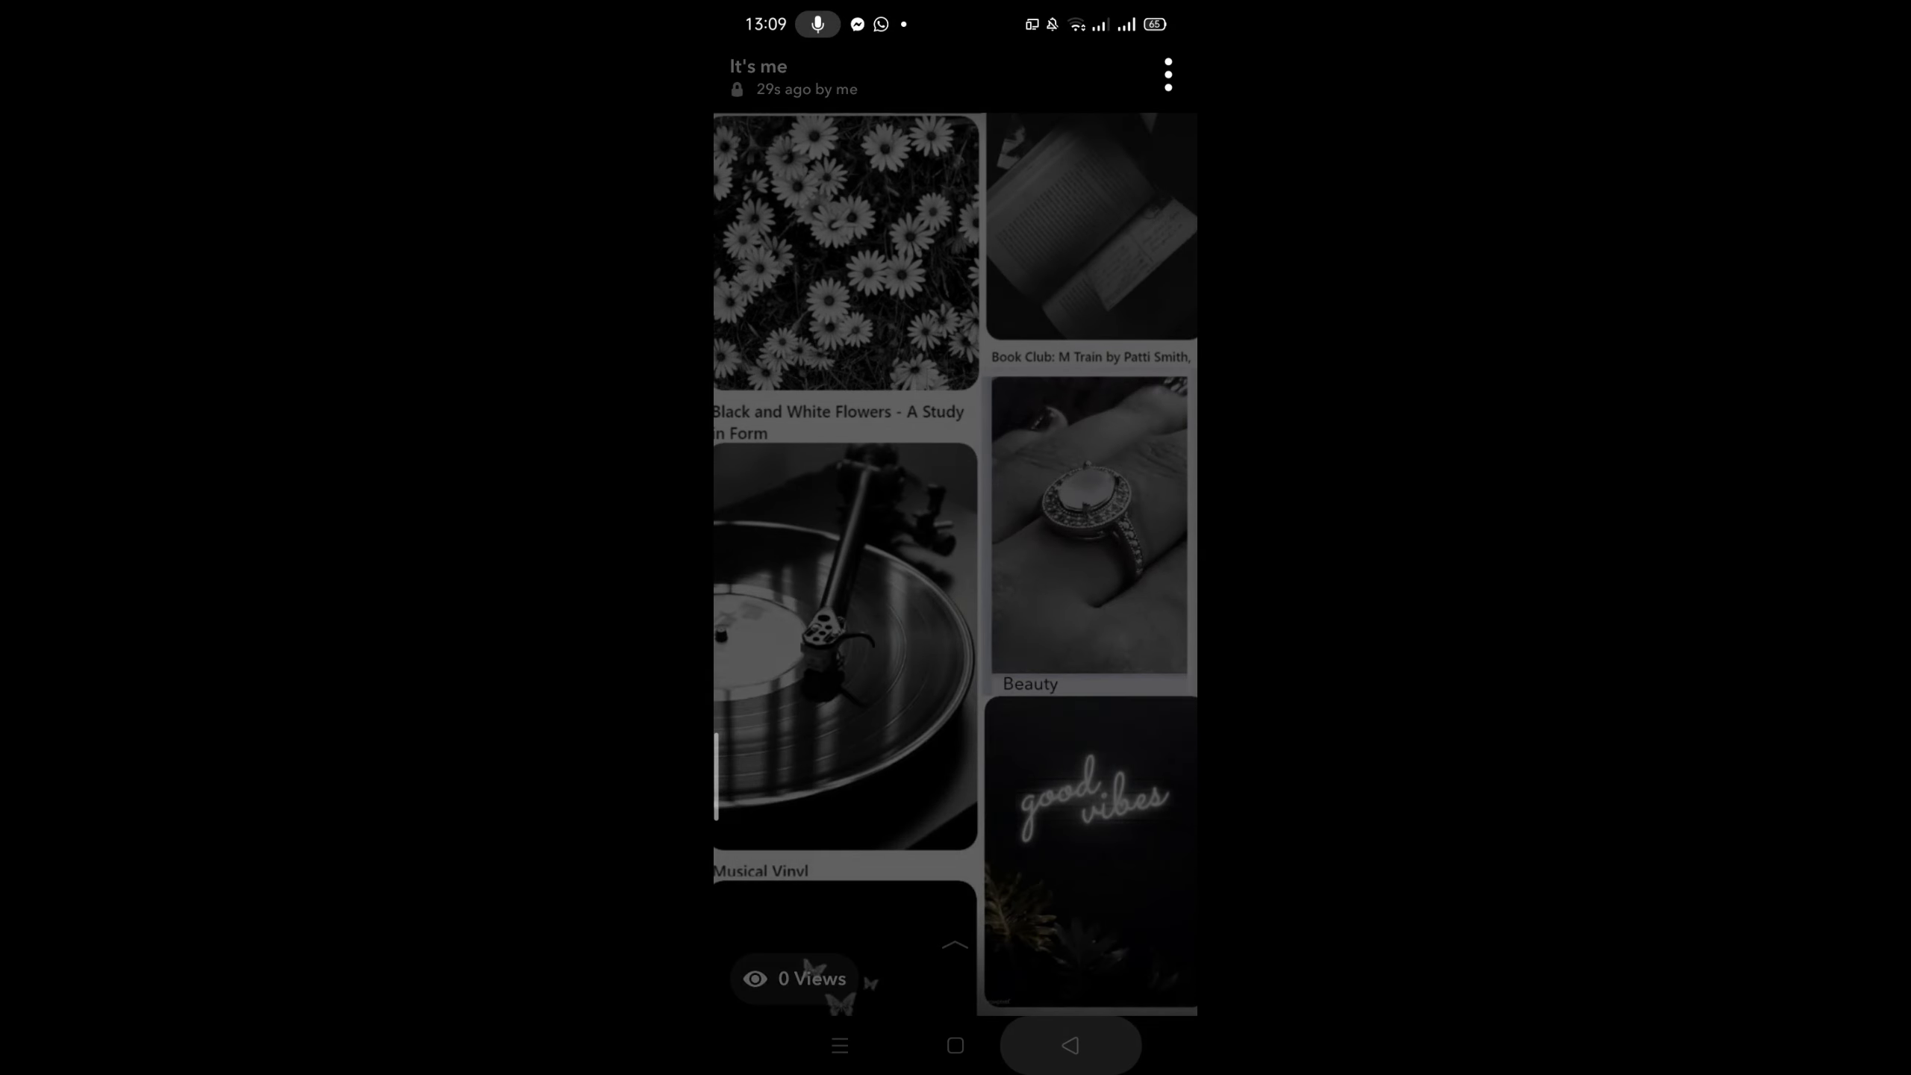